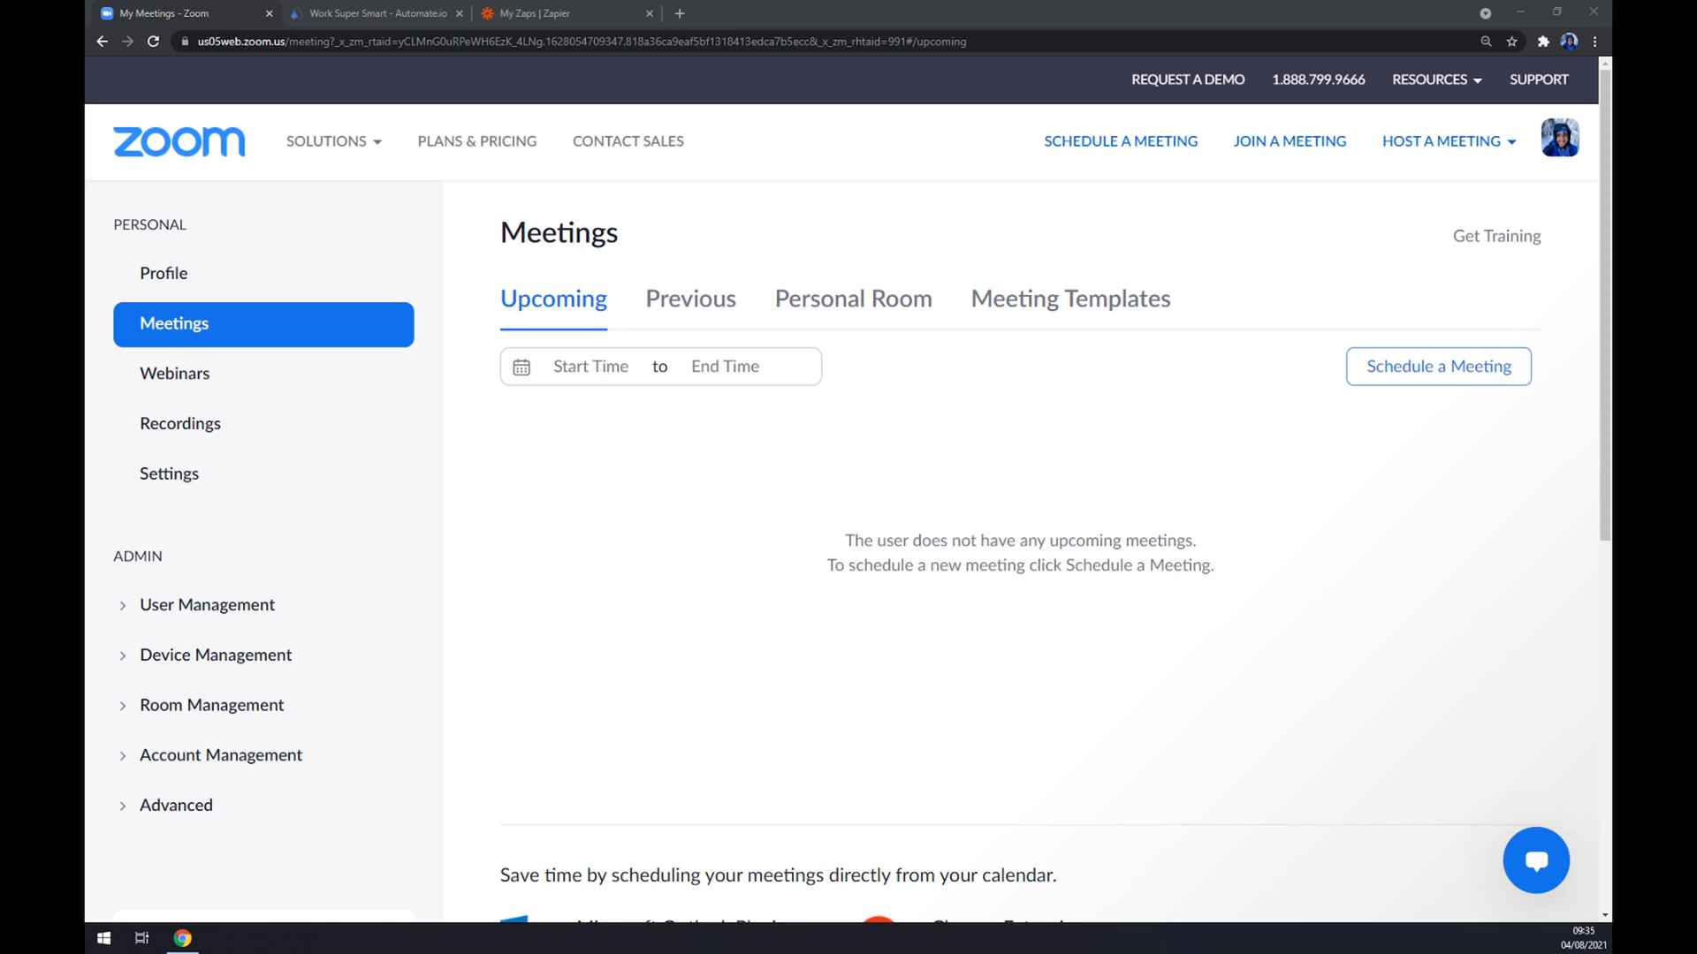
- Leave the empty Zoom Meetings list and switch to the Automate.io home page tab
click(373, 14)
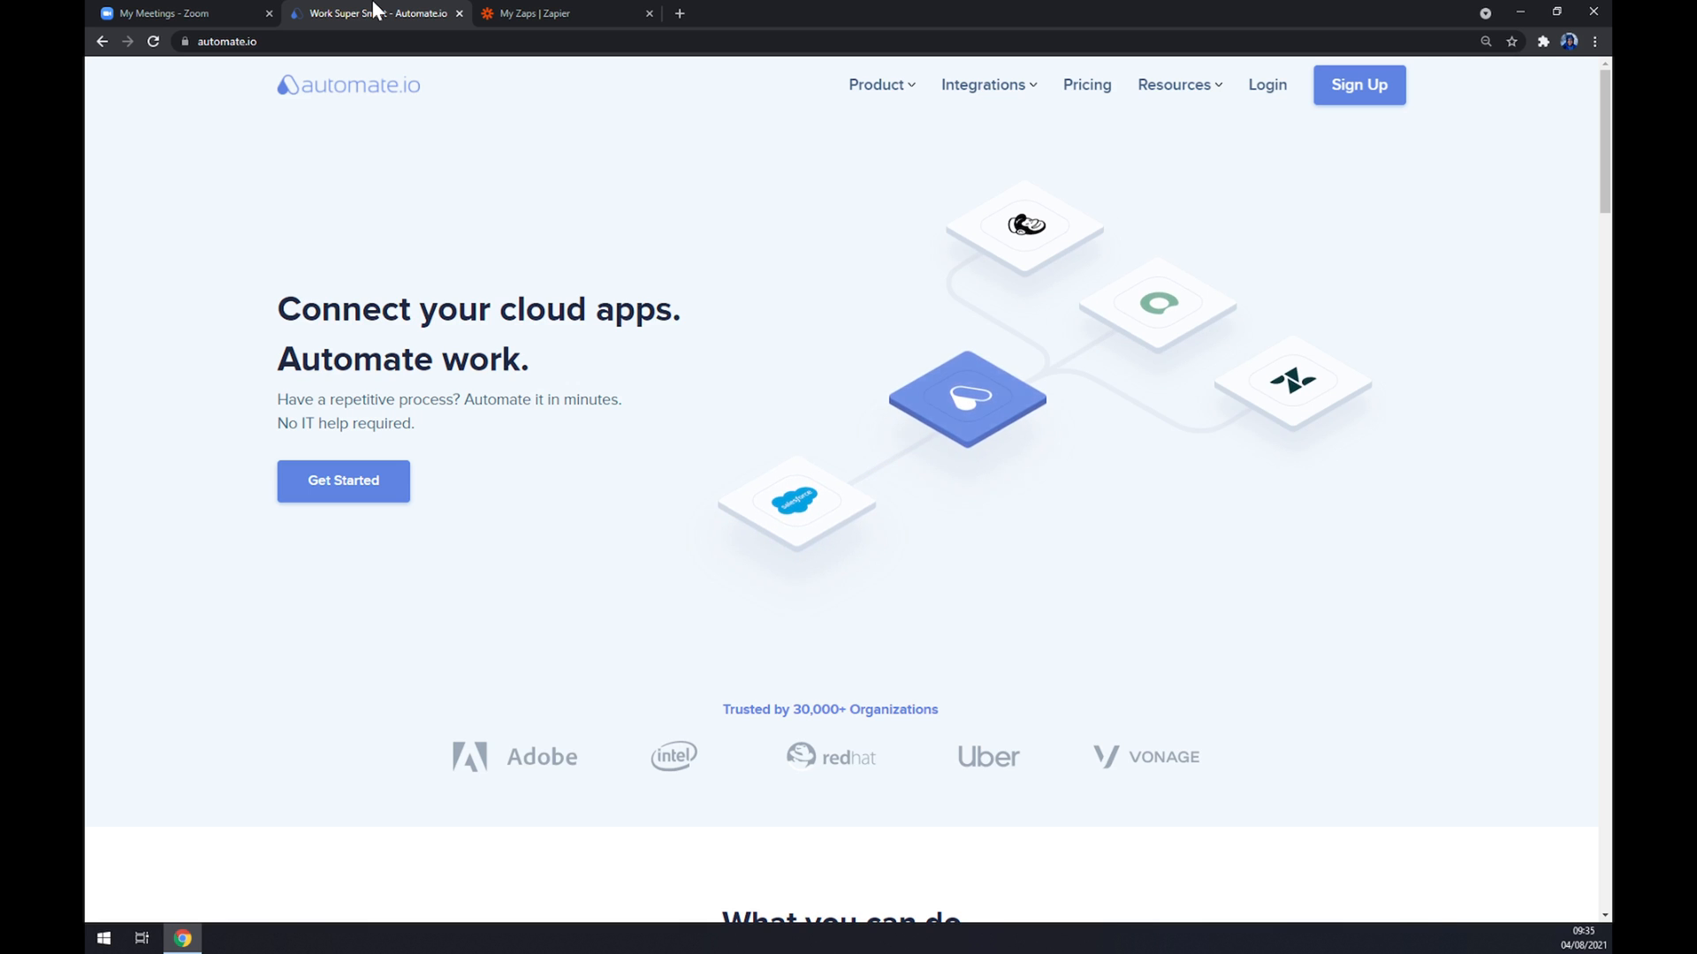
- Search all Automate.io app integrations for 'zoom' and open the Zoom Integrations page
click(983, 85)
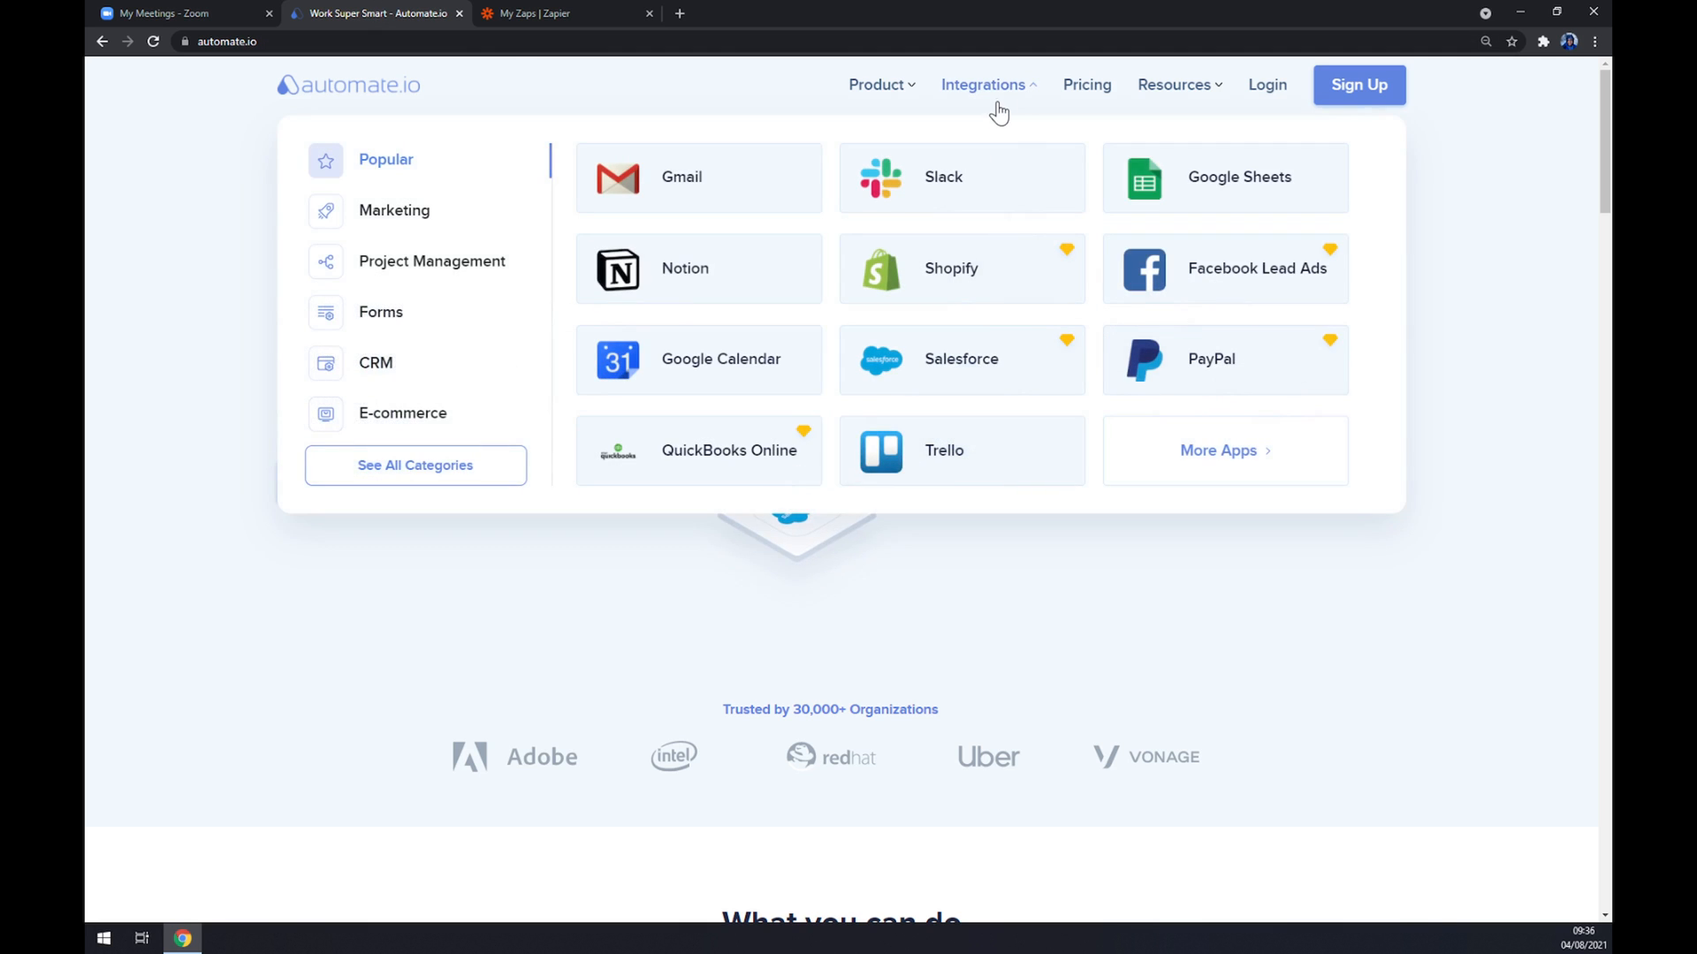
mouse_move(974, 103)
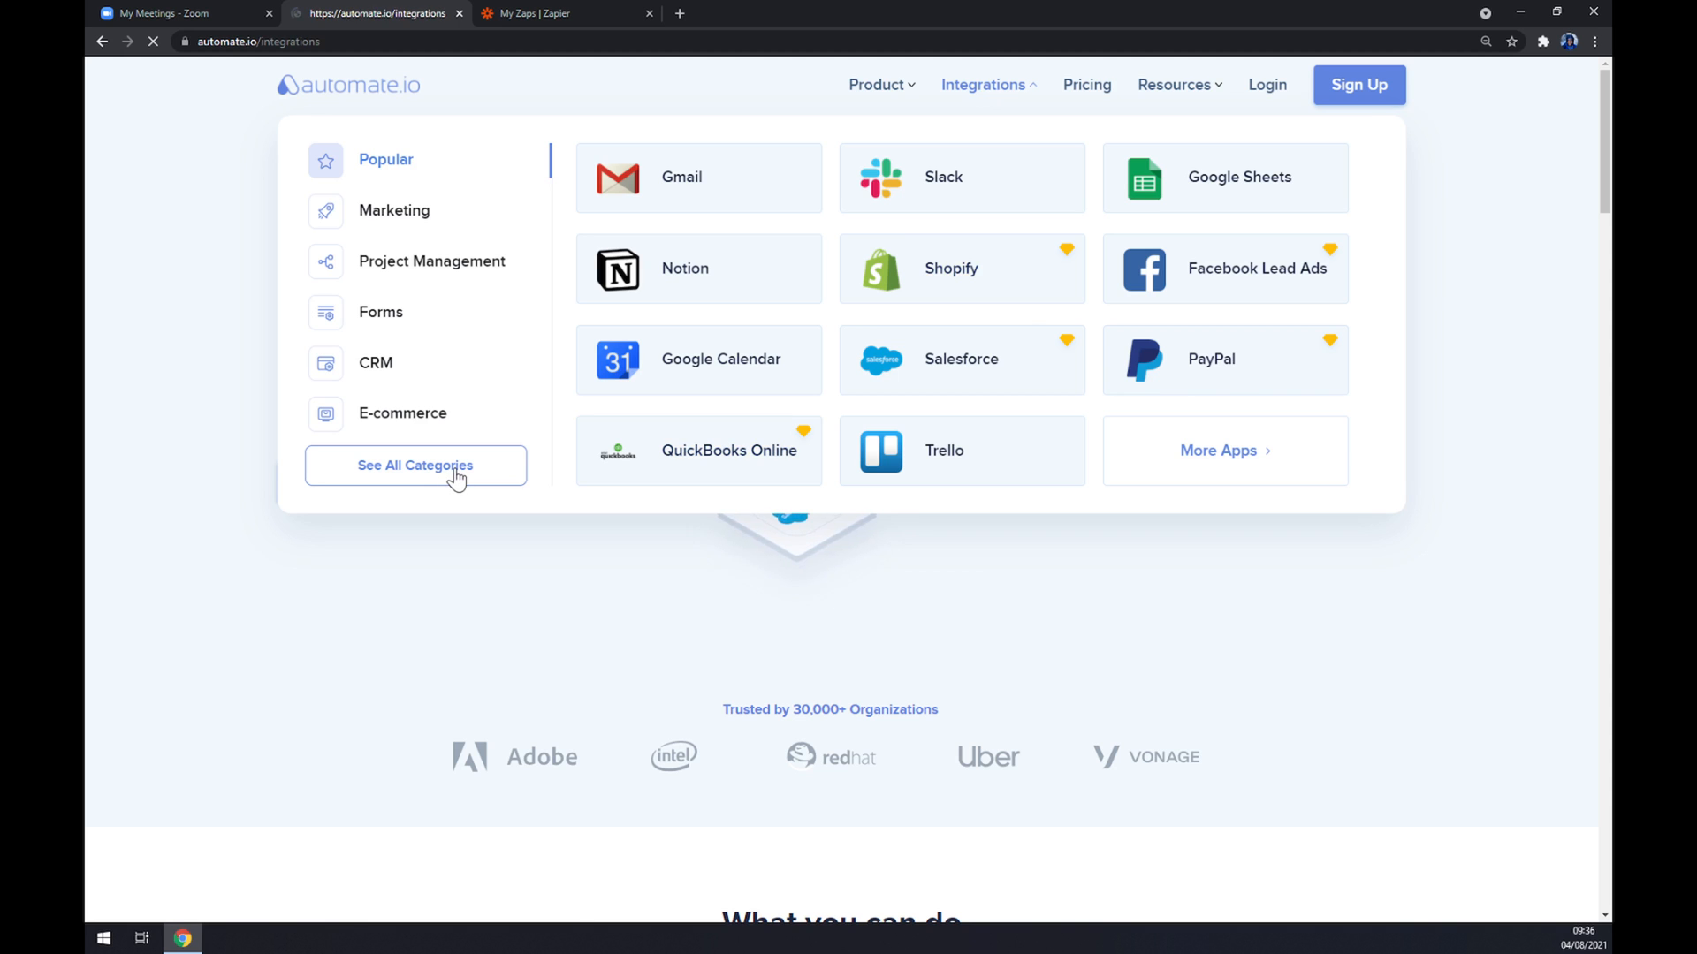
click(414, 465)
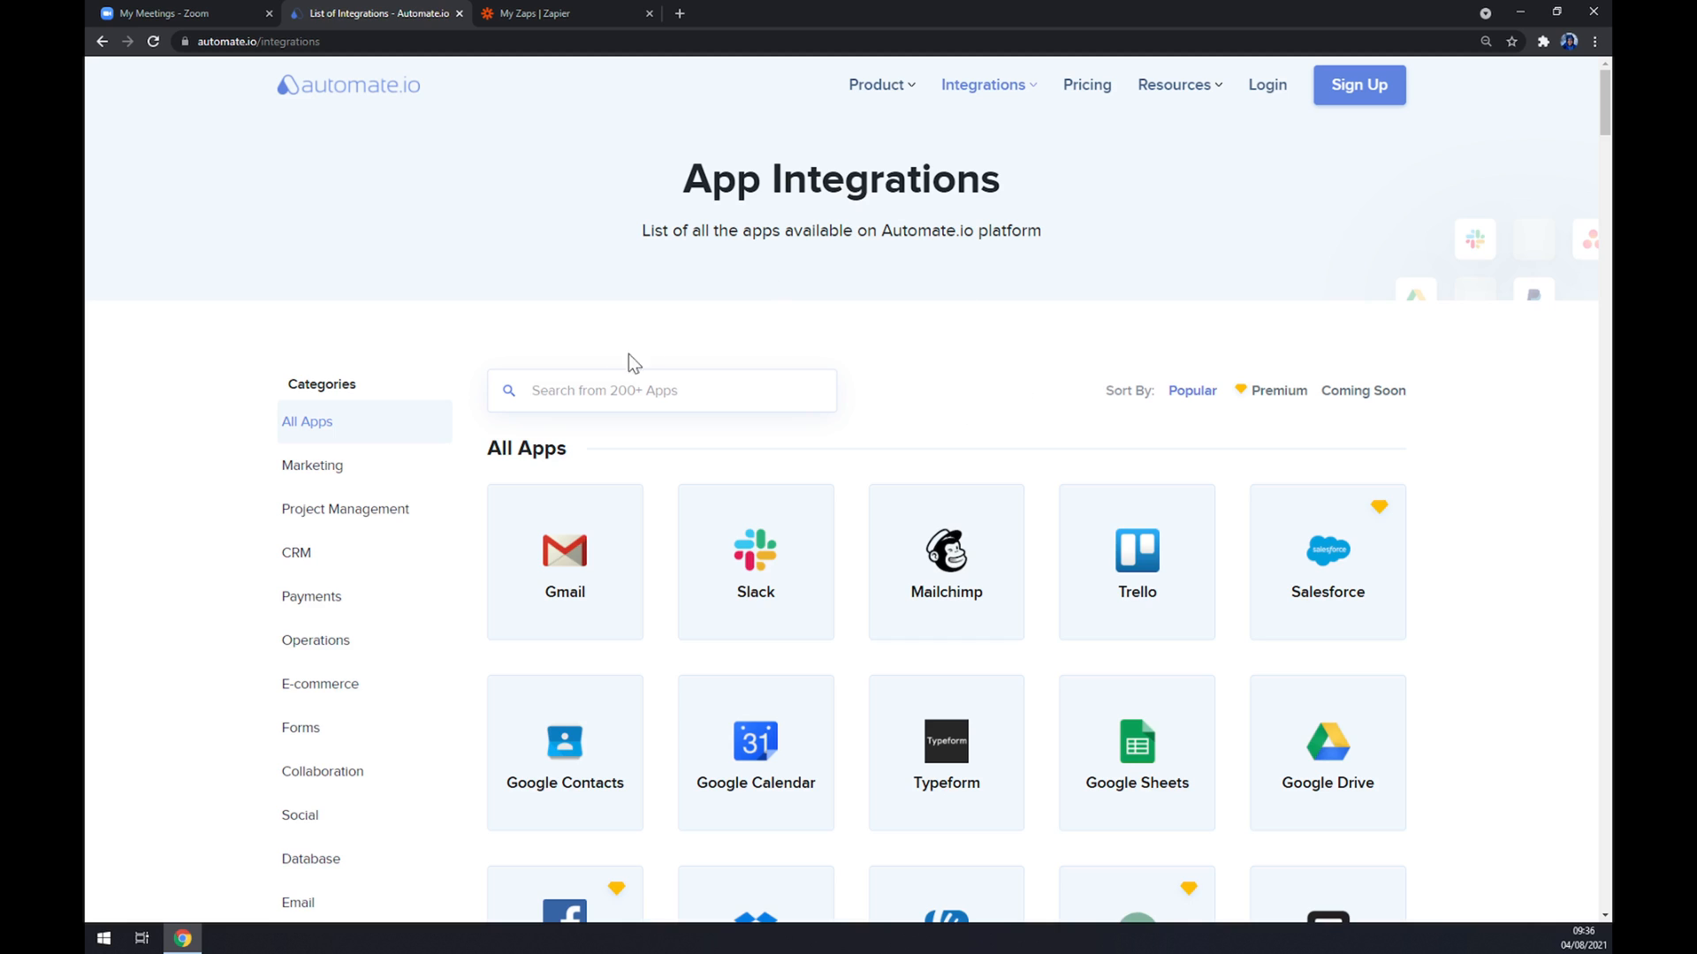
mouse_move(743, 361)
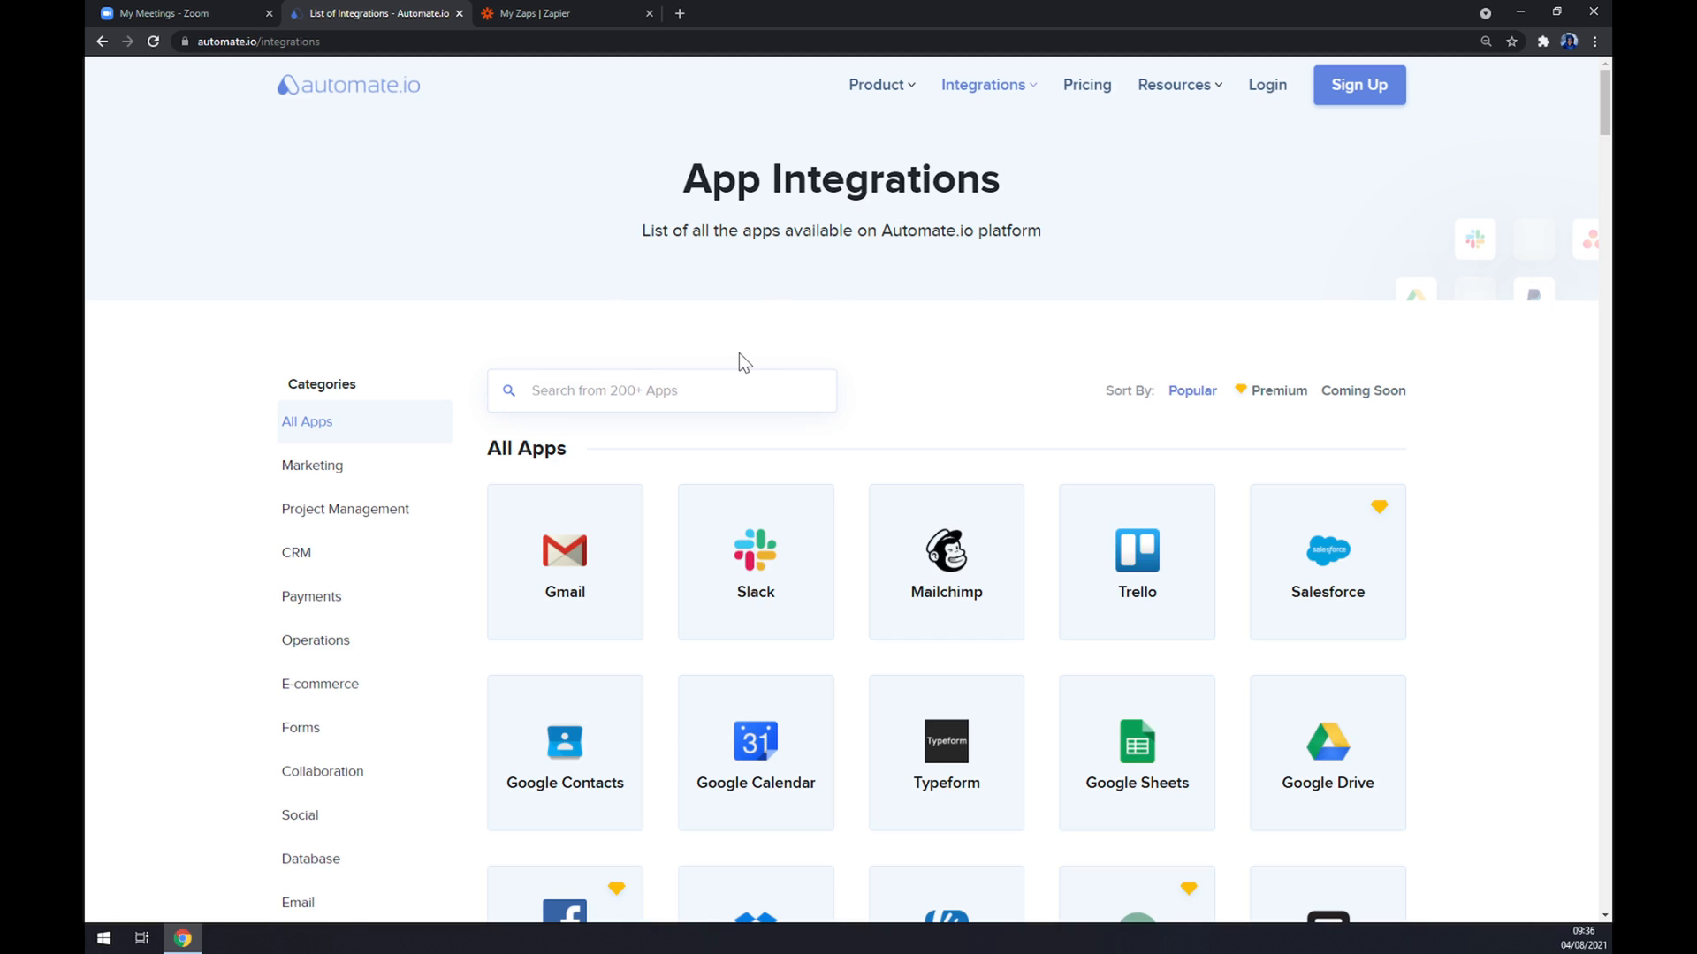
text(zoom)
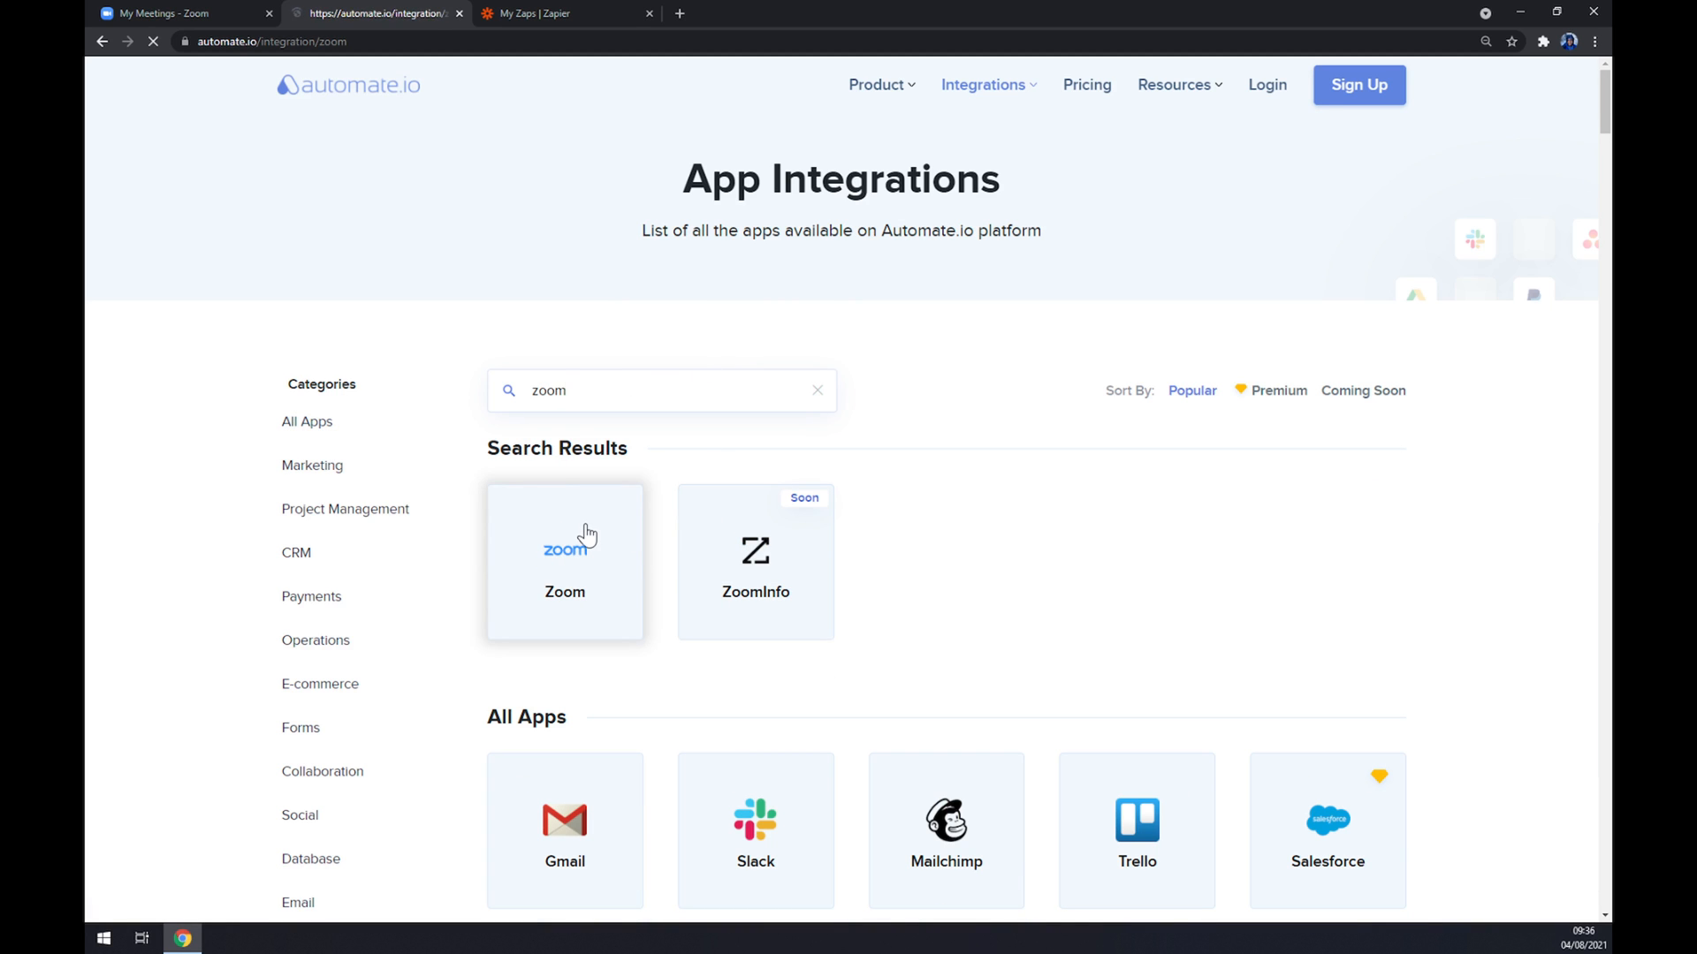
click(564, 561)
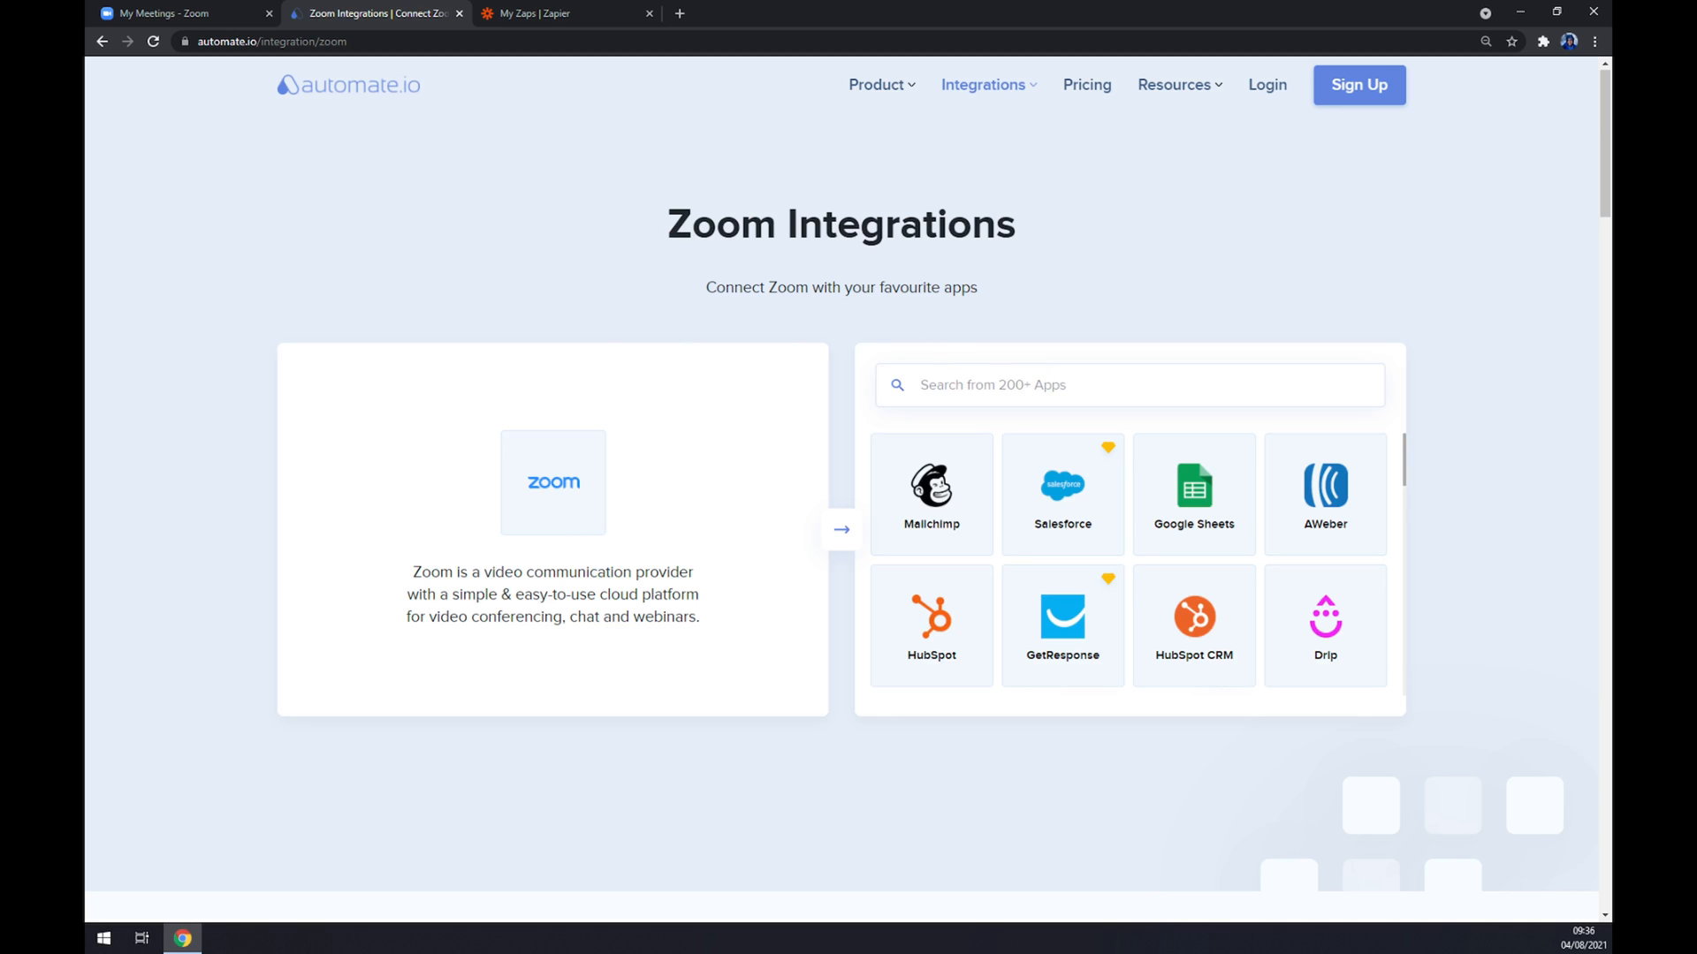
- Open the Microsoft Teams and Zoom integration and scroll to Create your own Integration
click(930, 492)
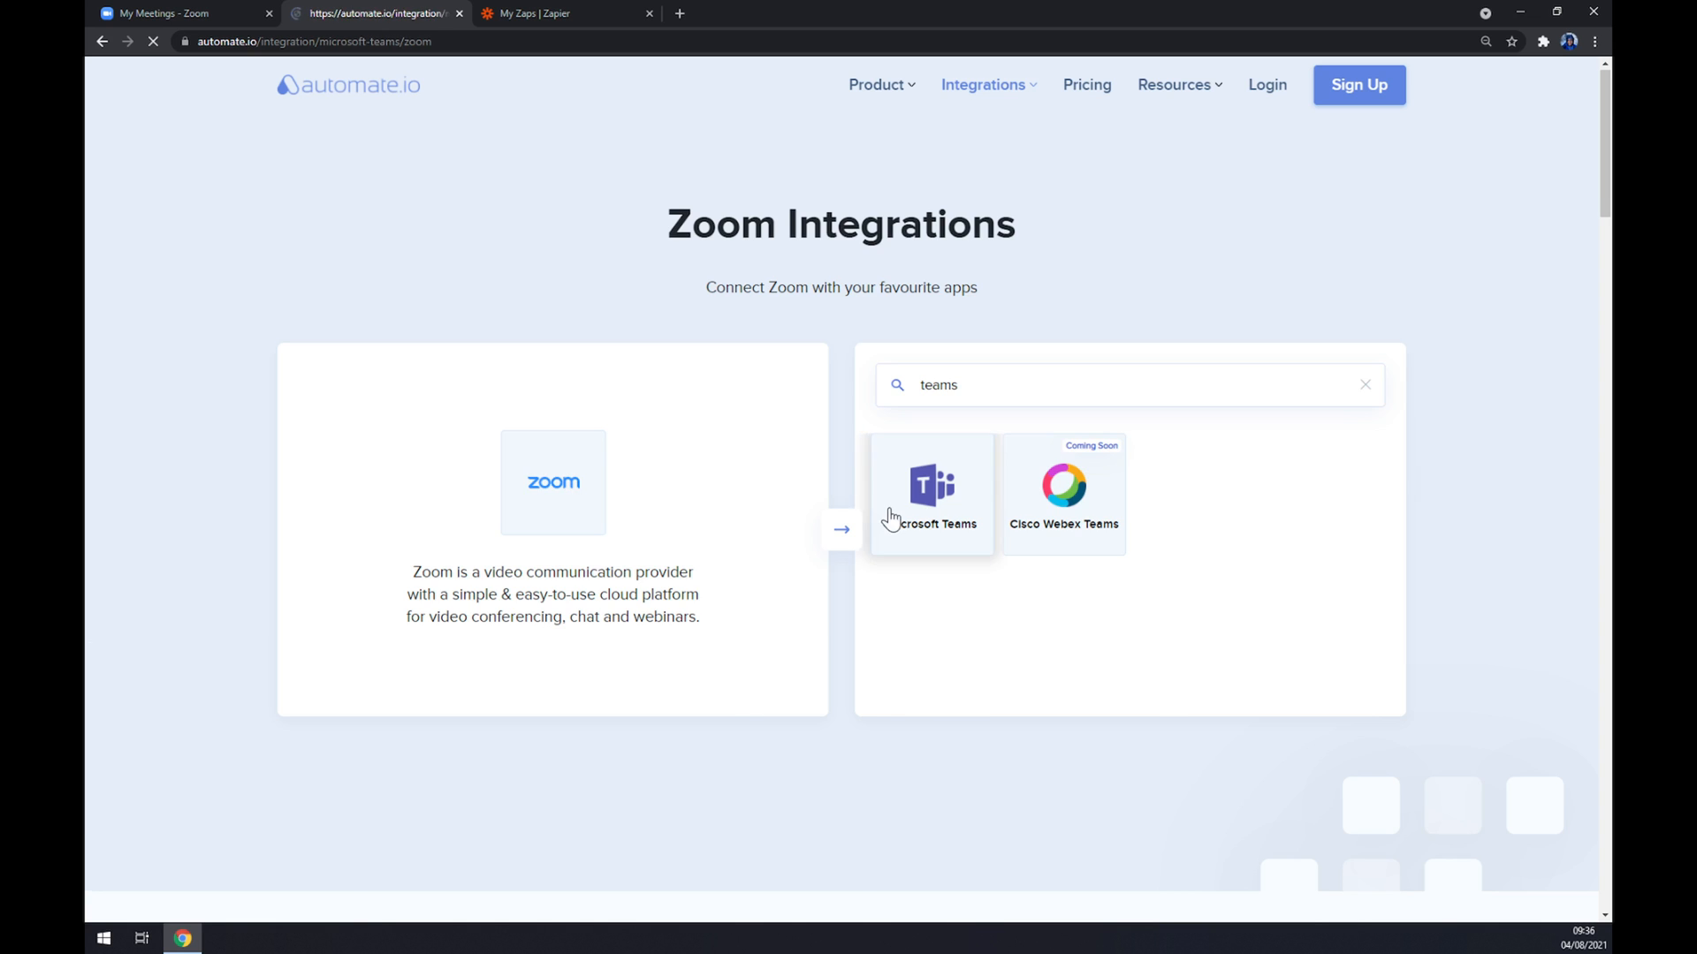
click(931, 493)
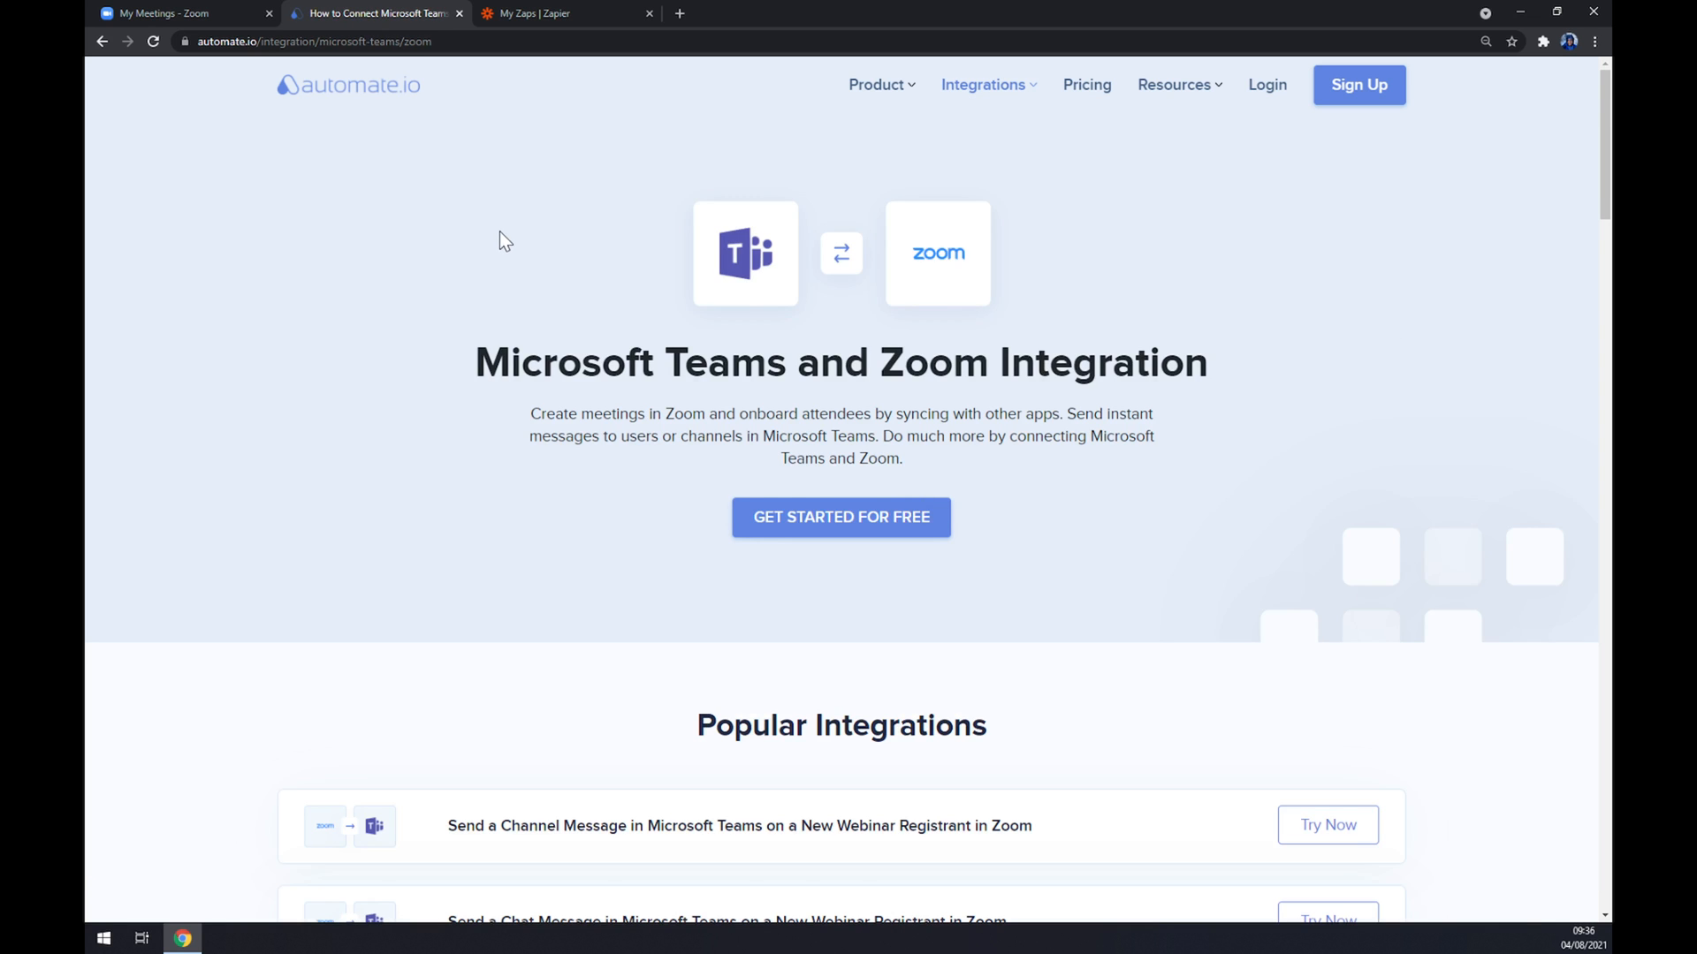
scroll(down, 3)
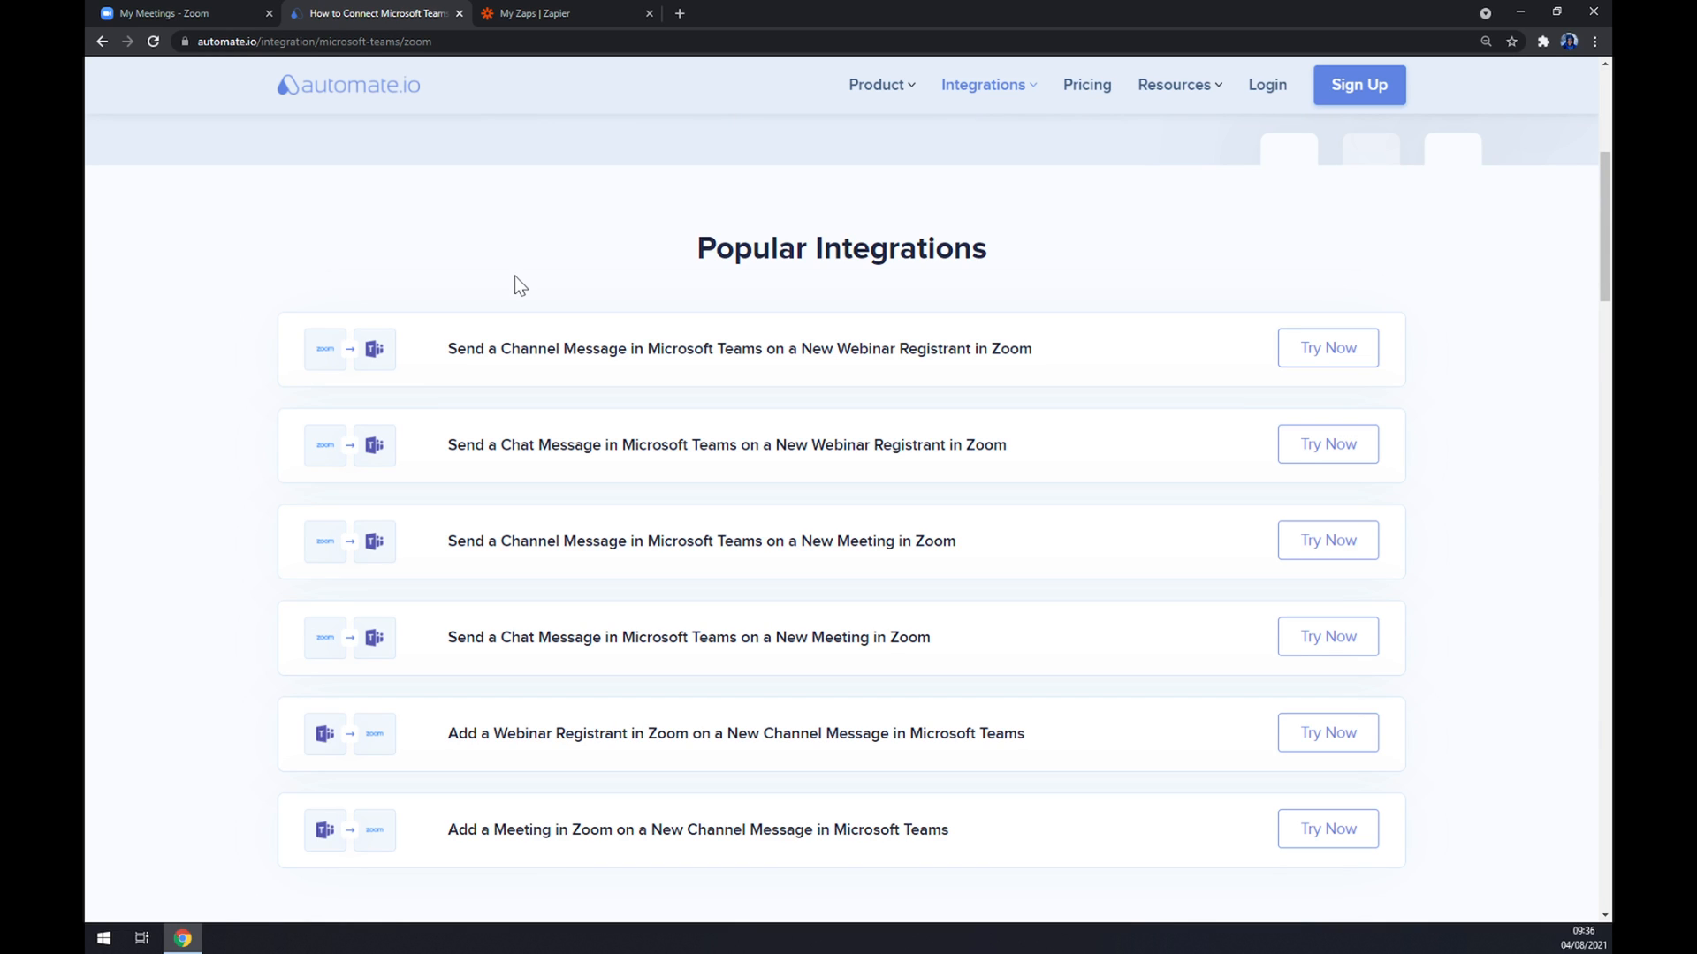
mouse_move(481, 251)
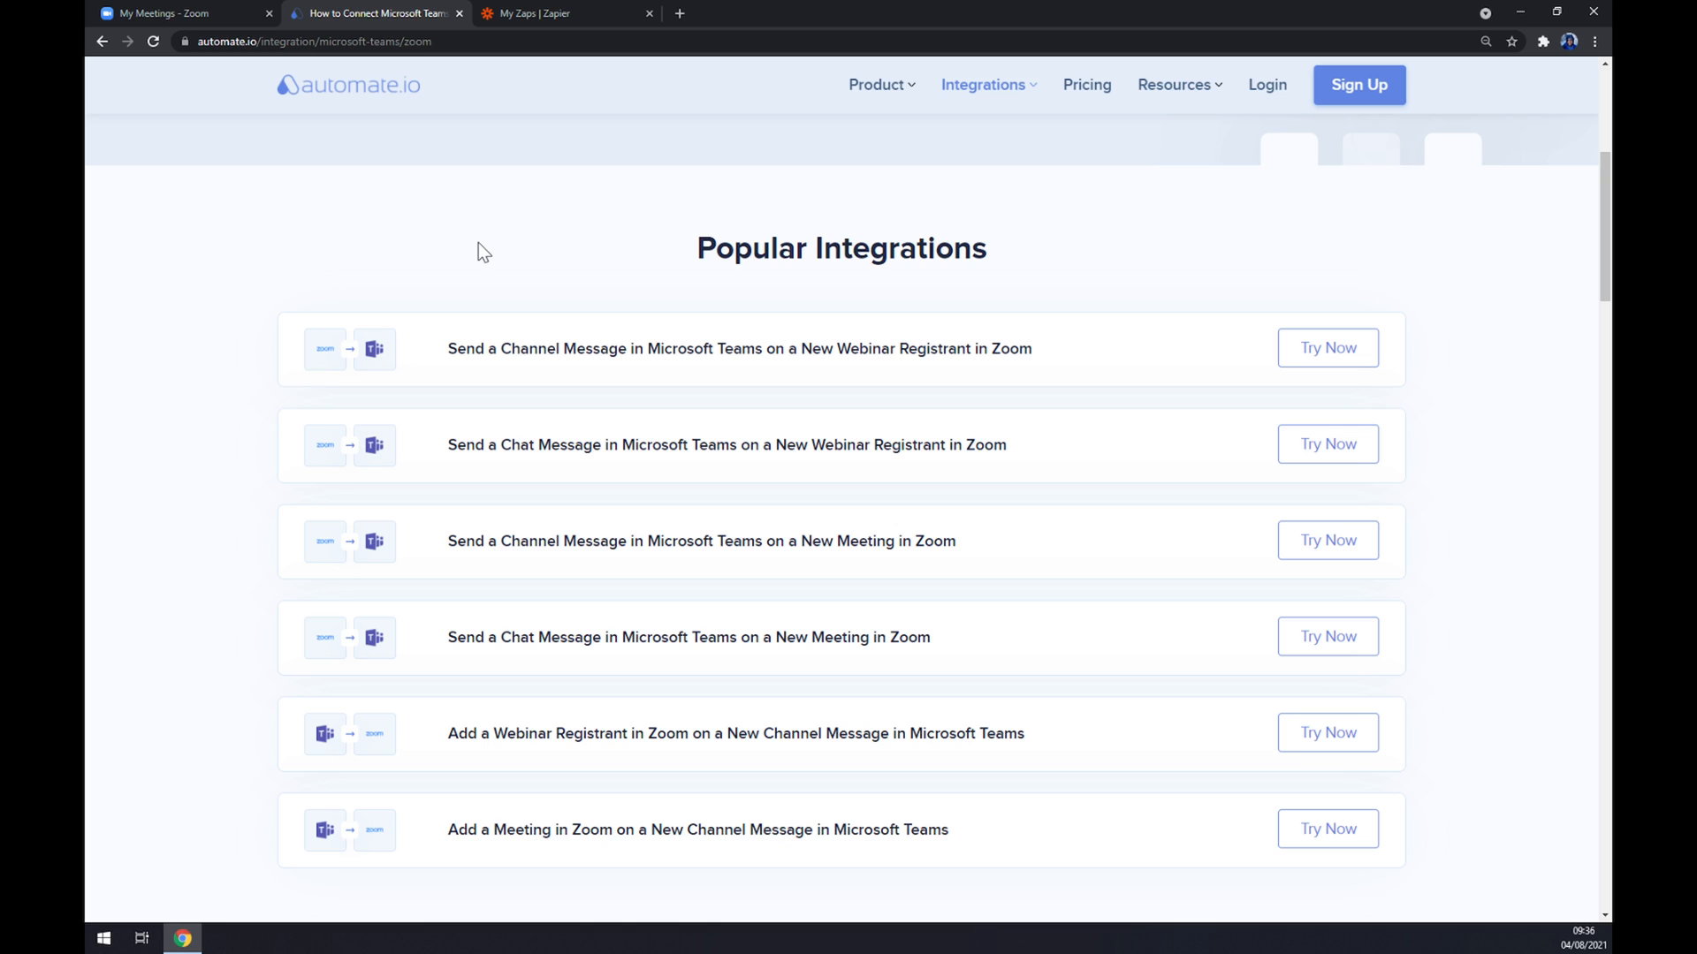
mouse_move(618, 244)
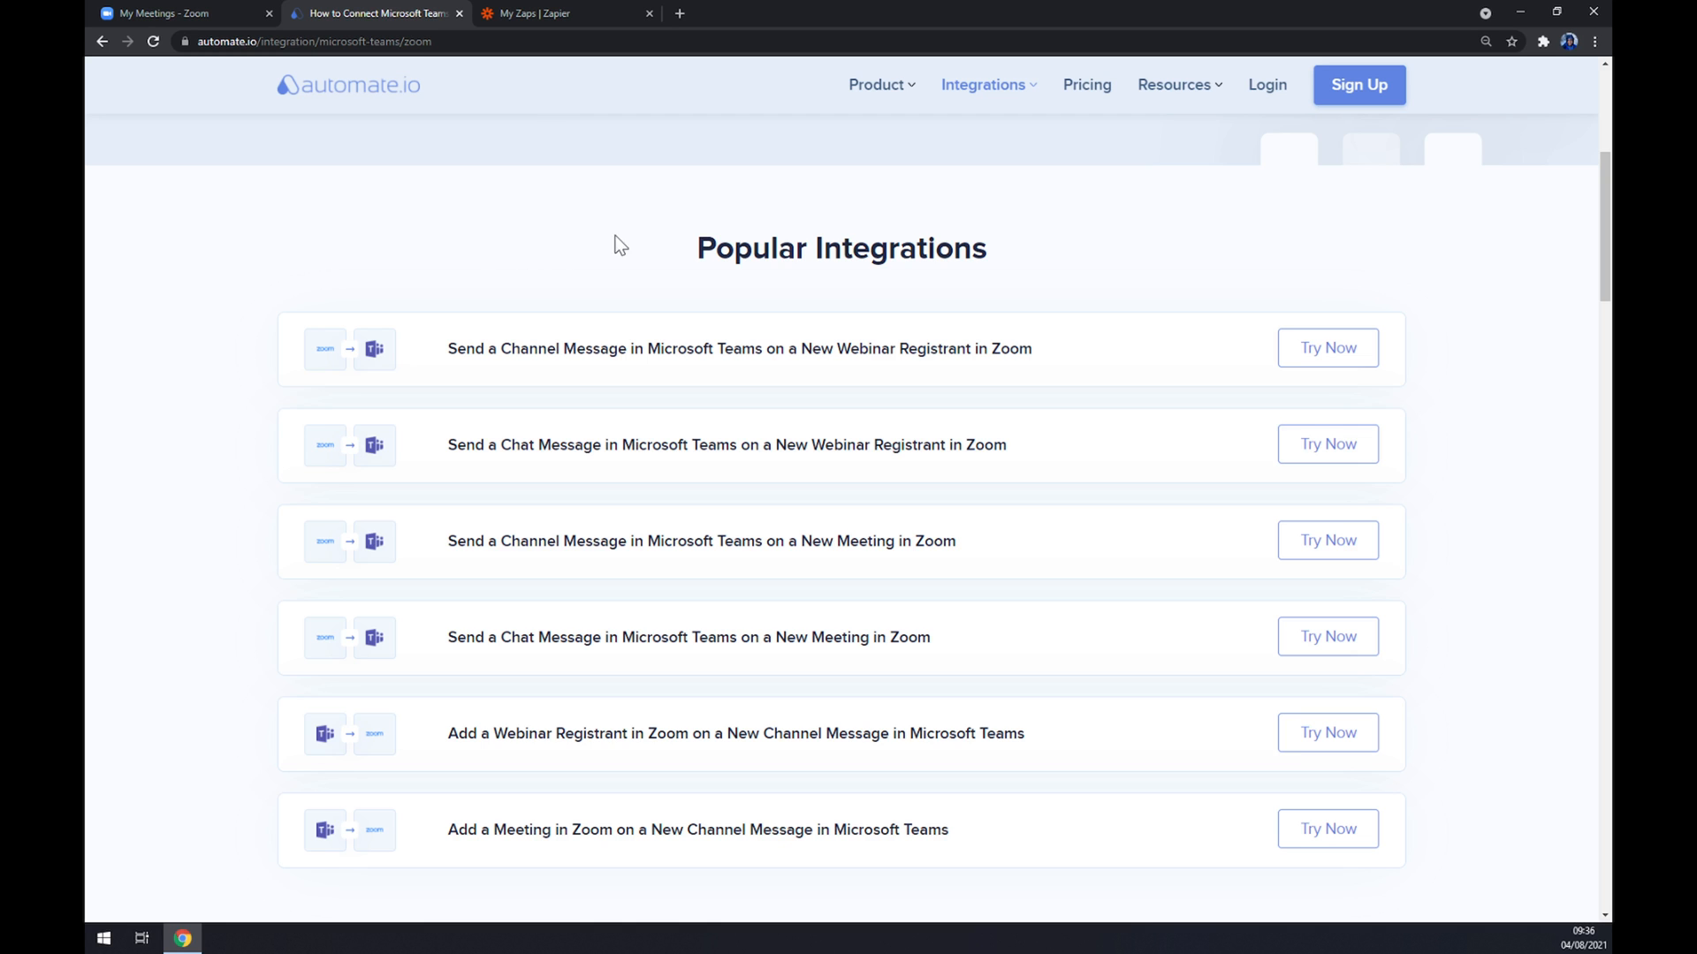
scroll(down, 3)
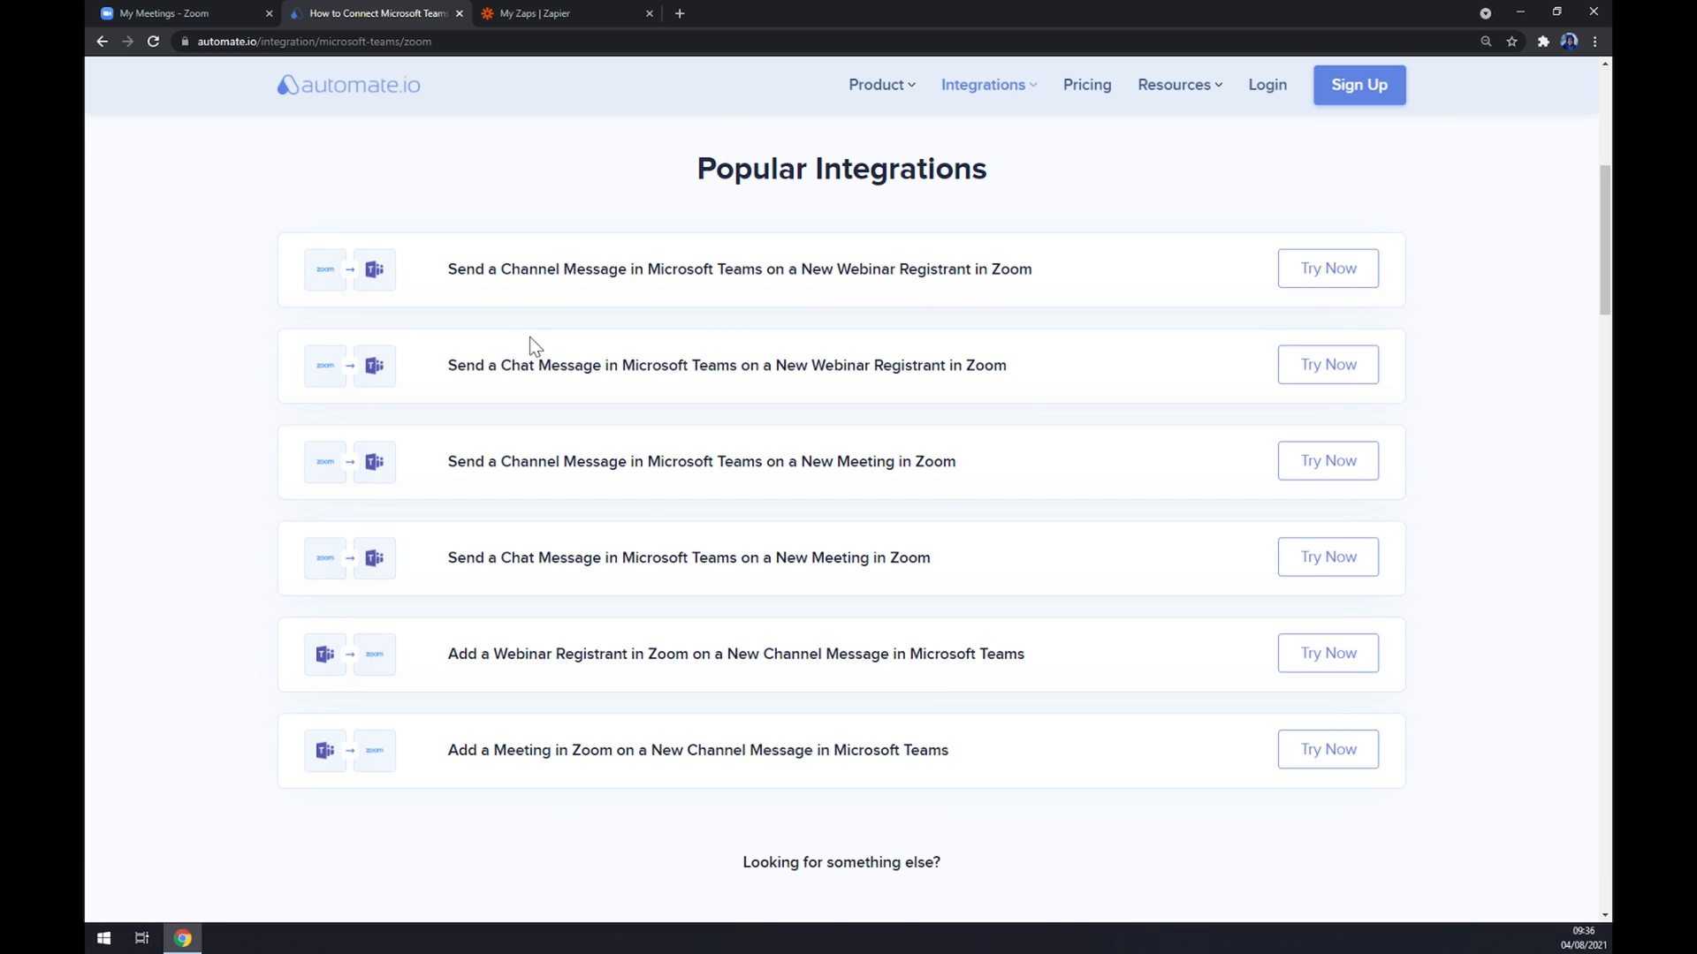
scroll(down, 3)
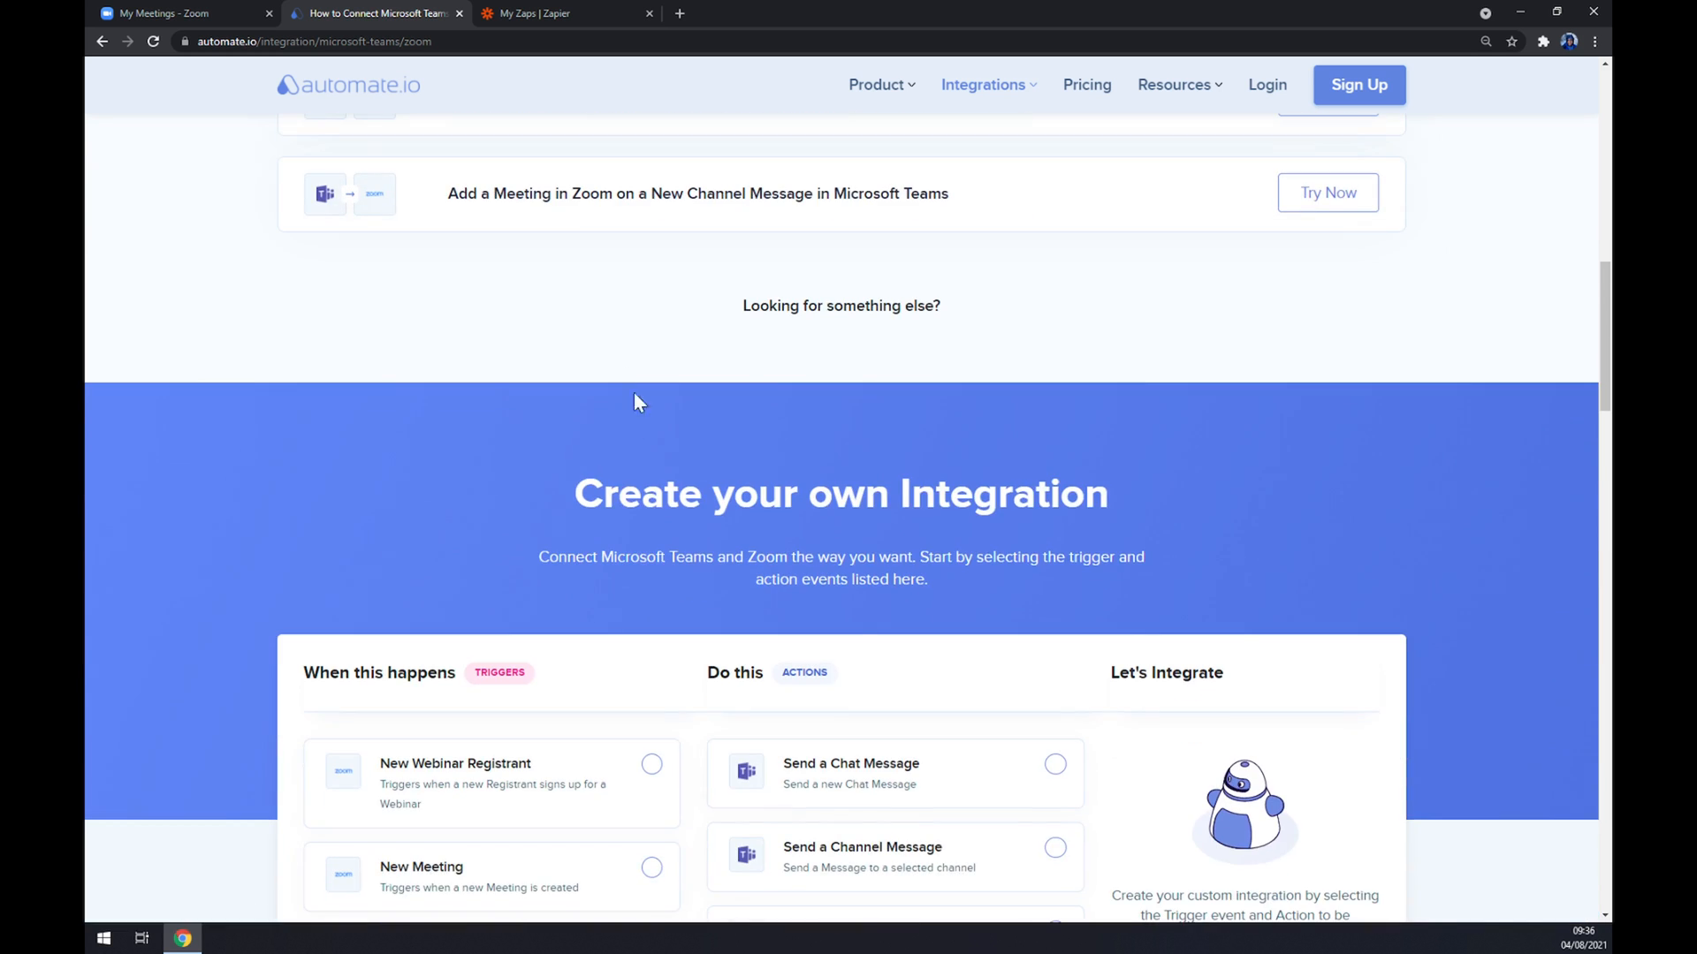
triple_click(840, 493)
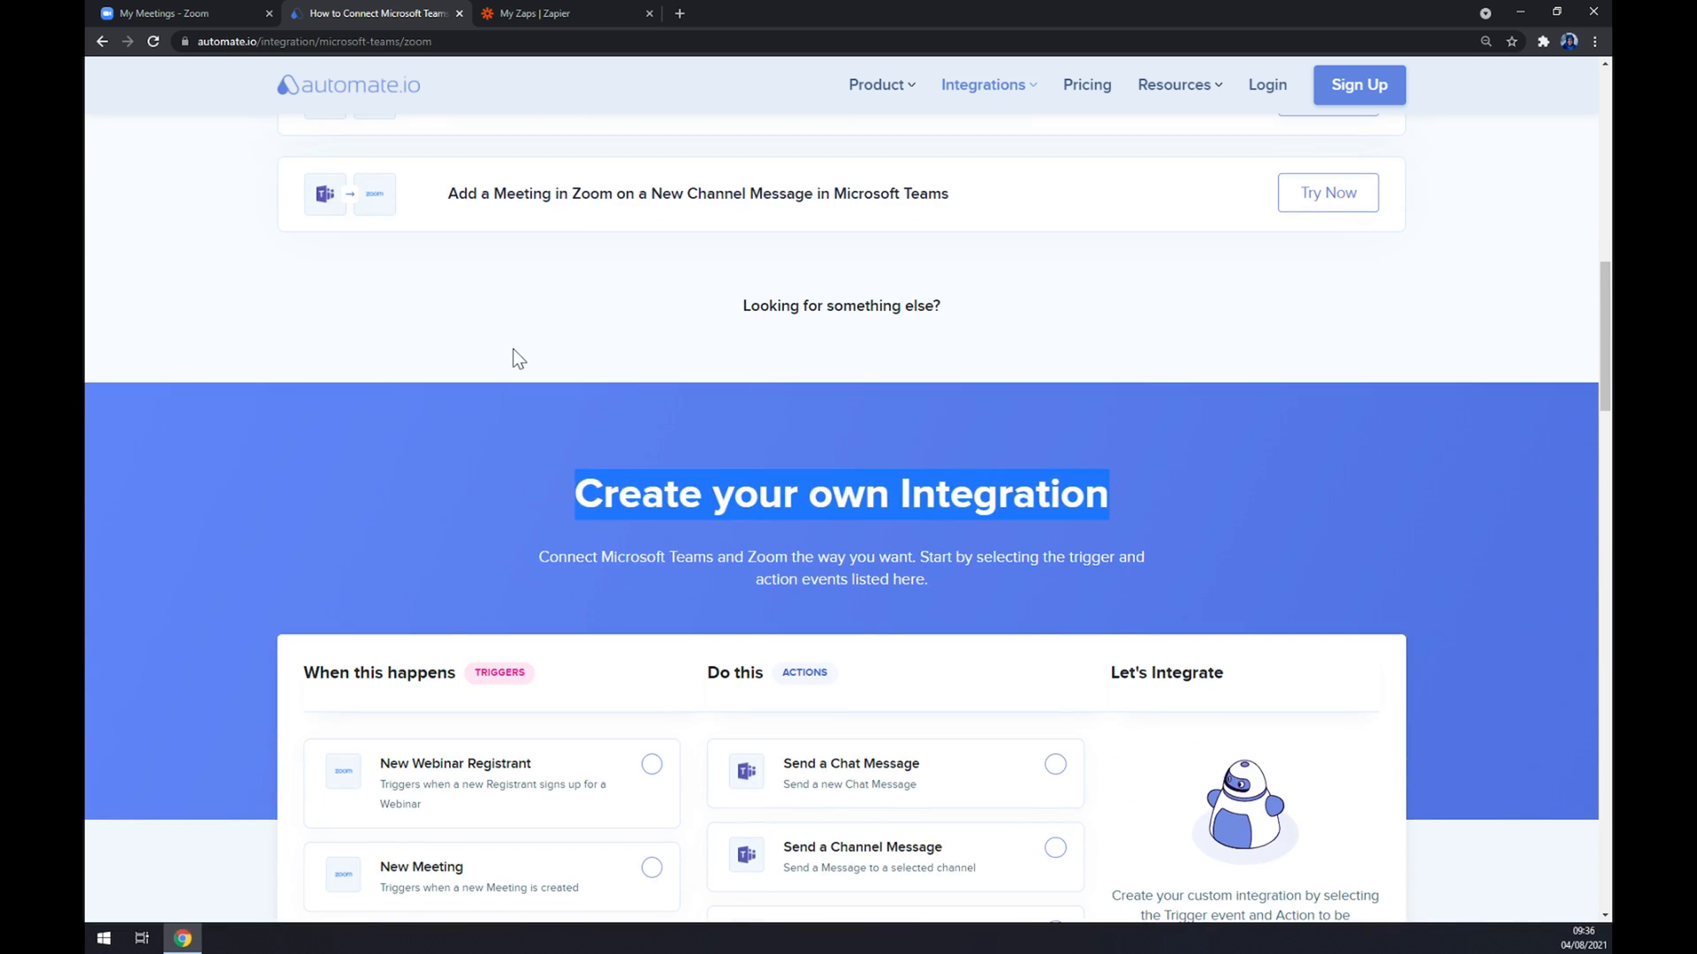
scroll(down, 3)
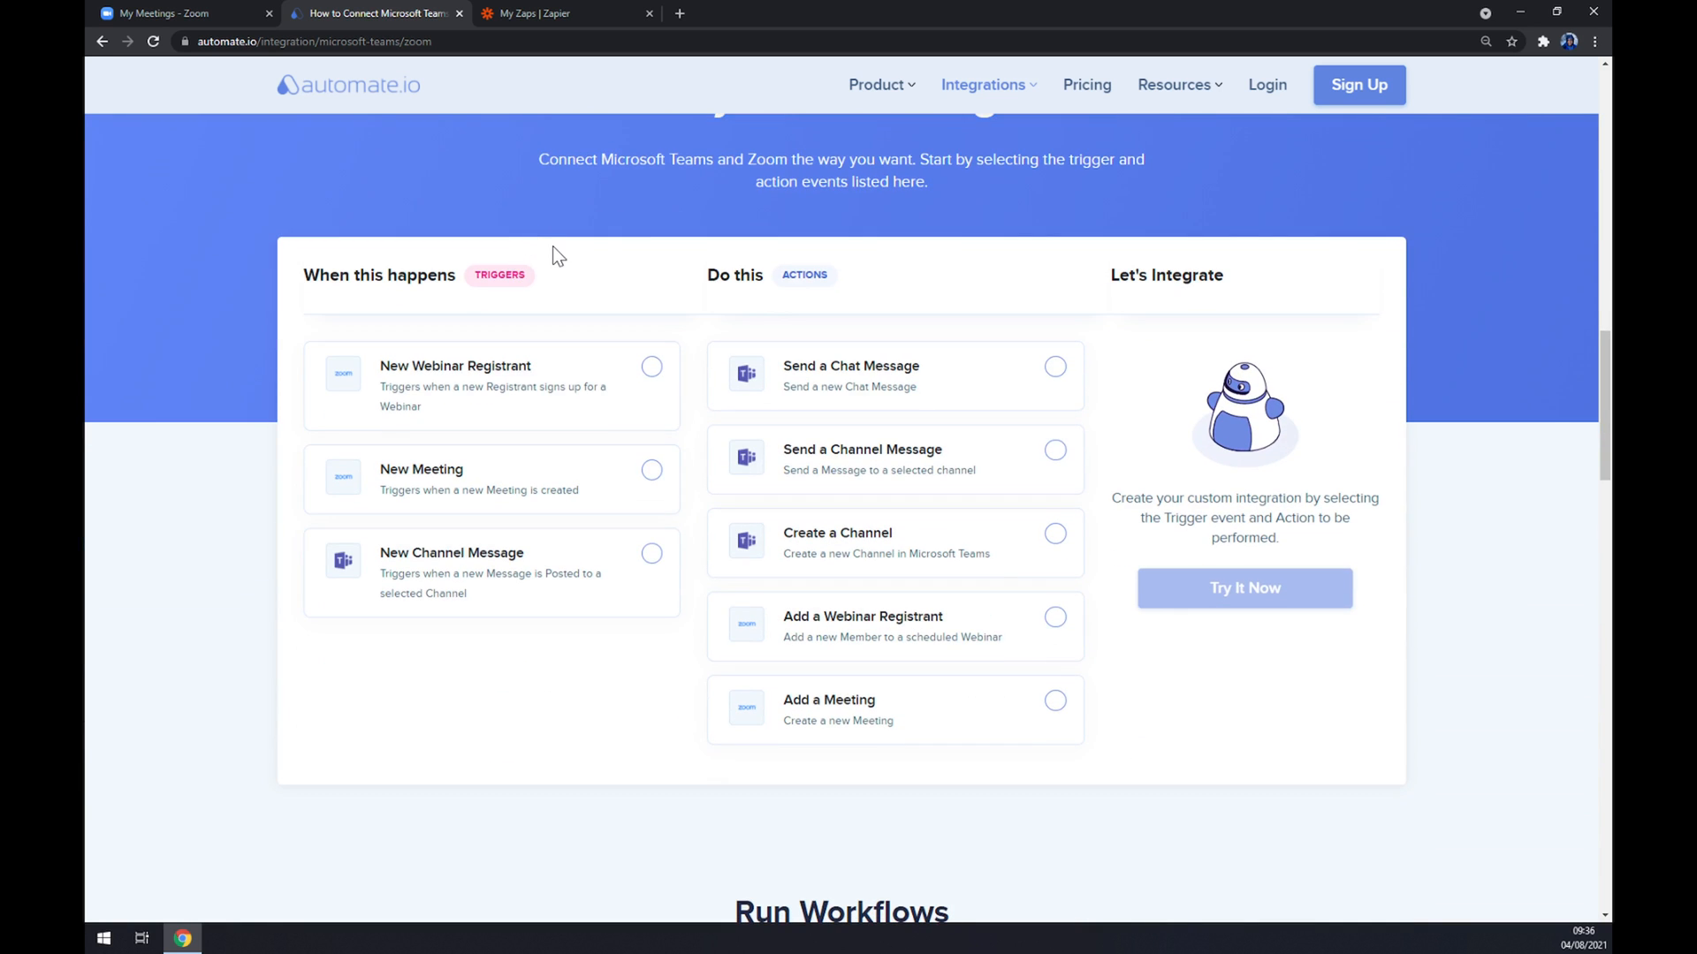
mouse_move(573, 298)
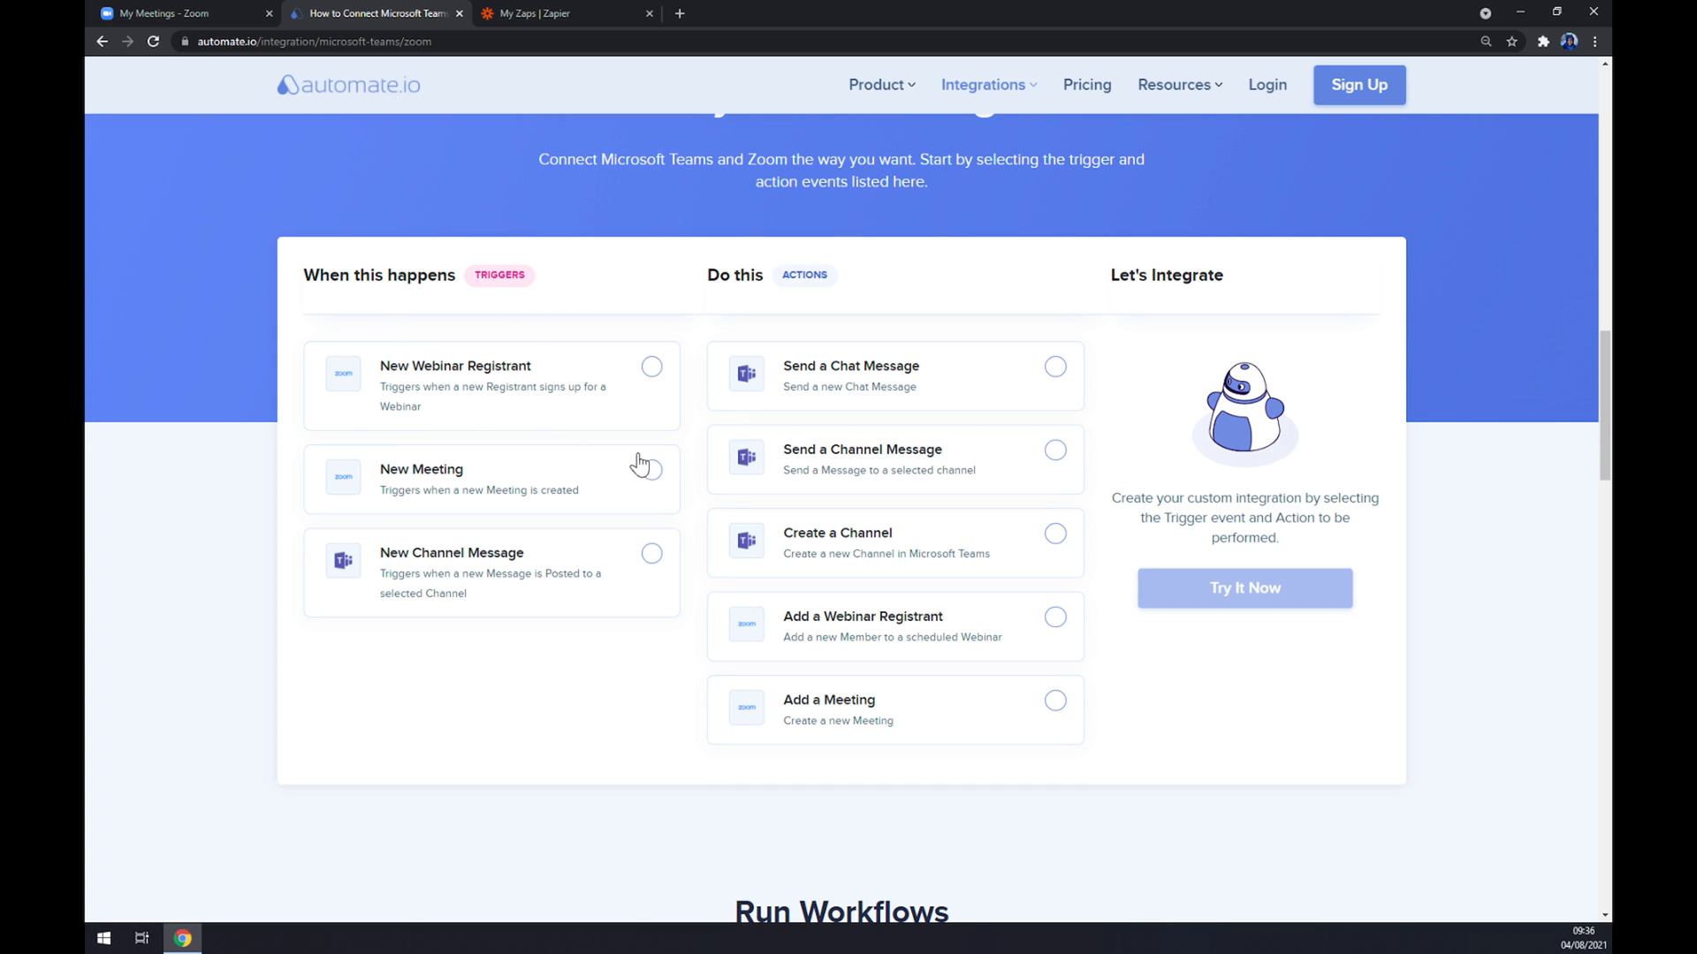
- Build 'On a New Meeting in Zoom, Send a Chat Message in Microsoft Teams' and start sign-up
click(651, 469)
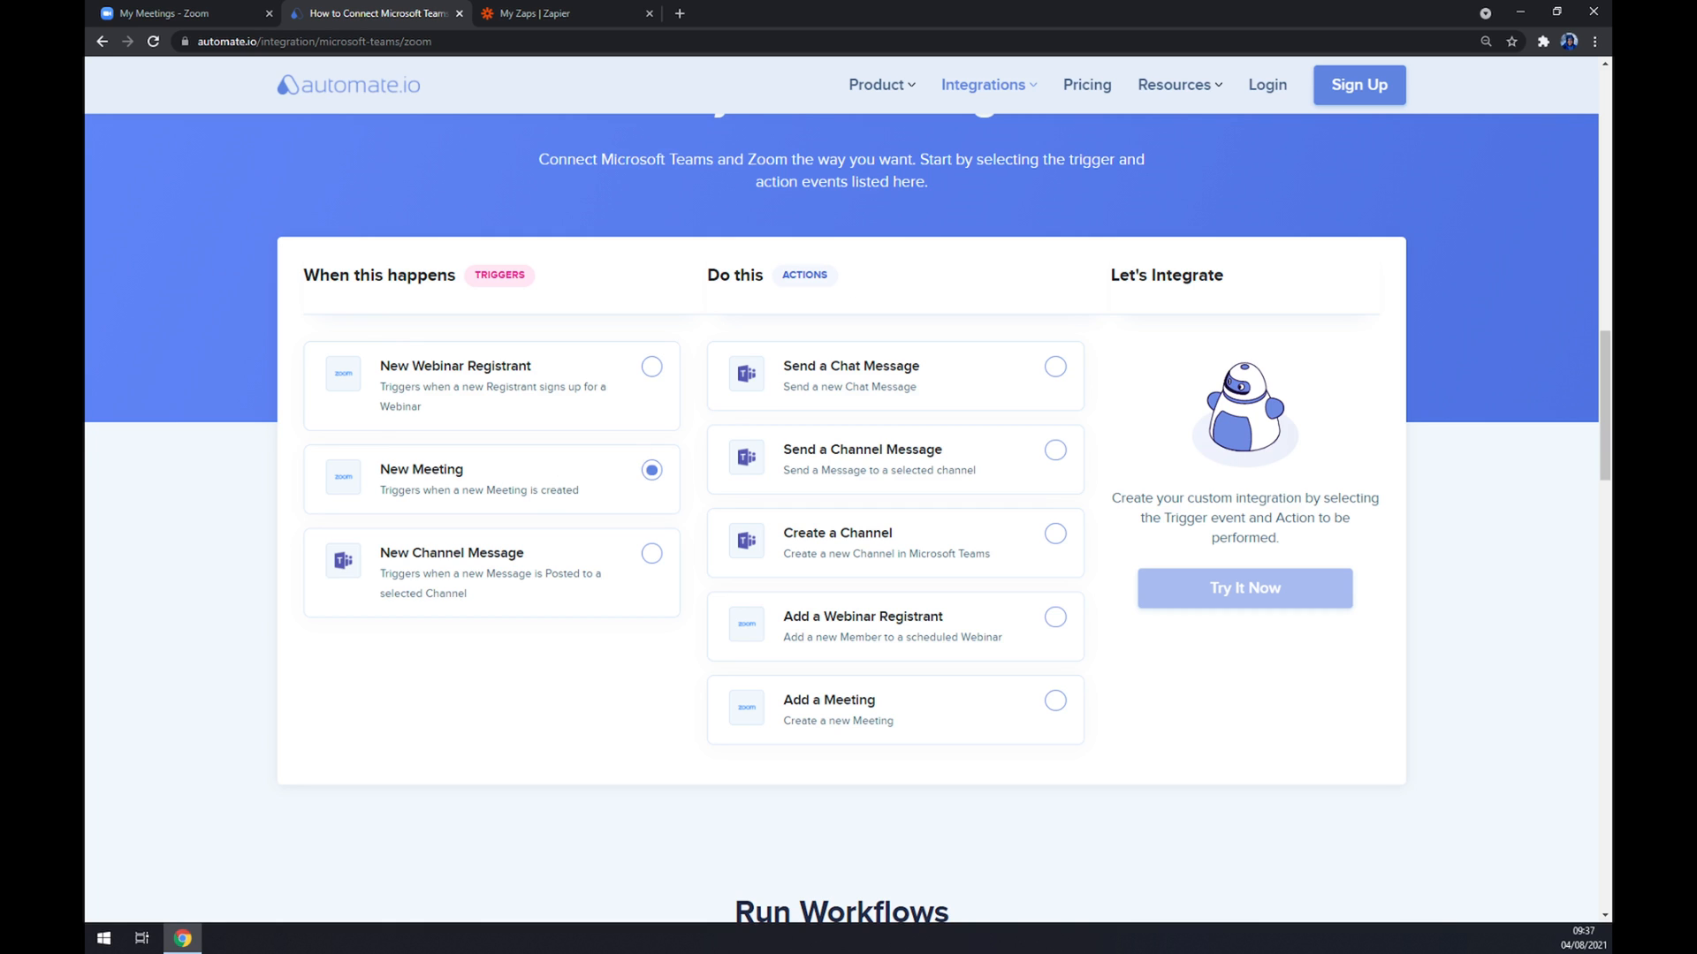
mouse_move(1058, 404)
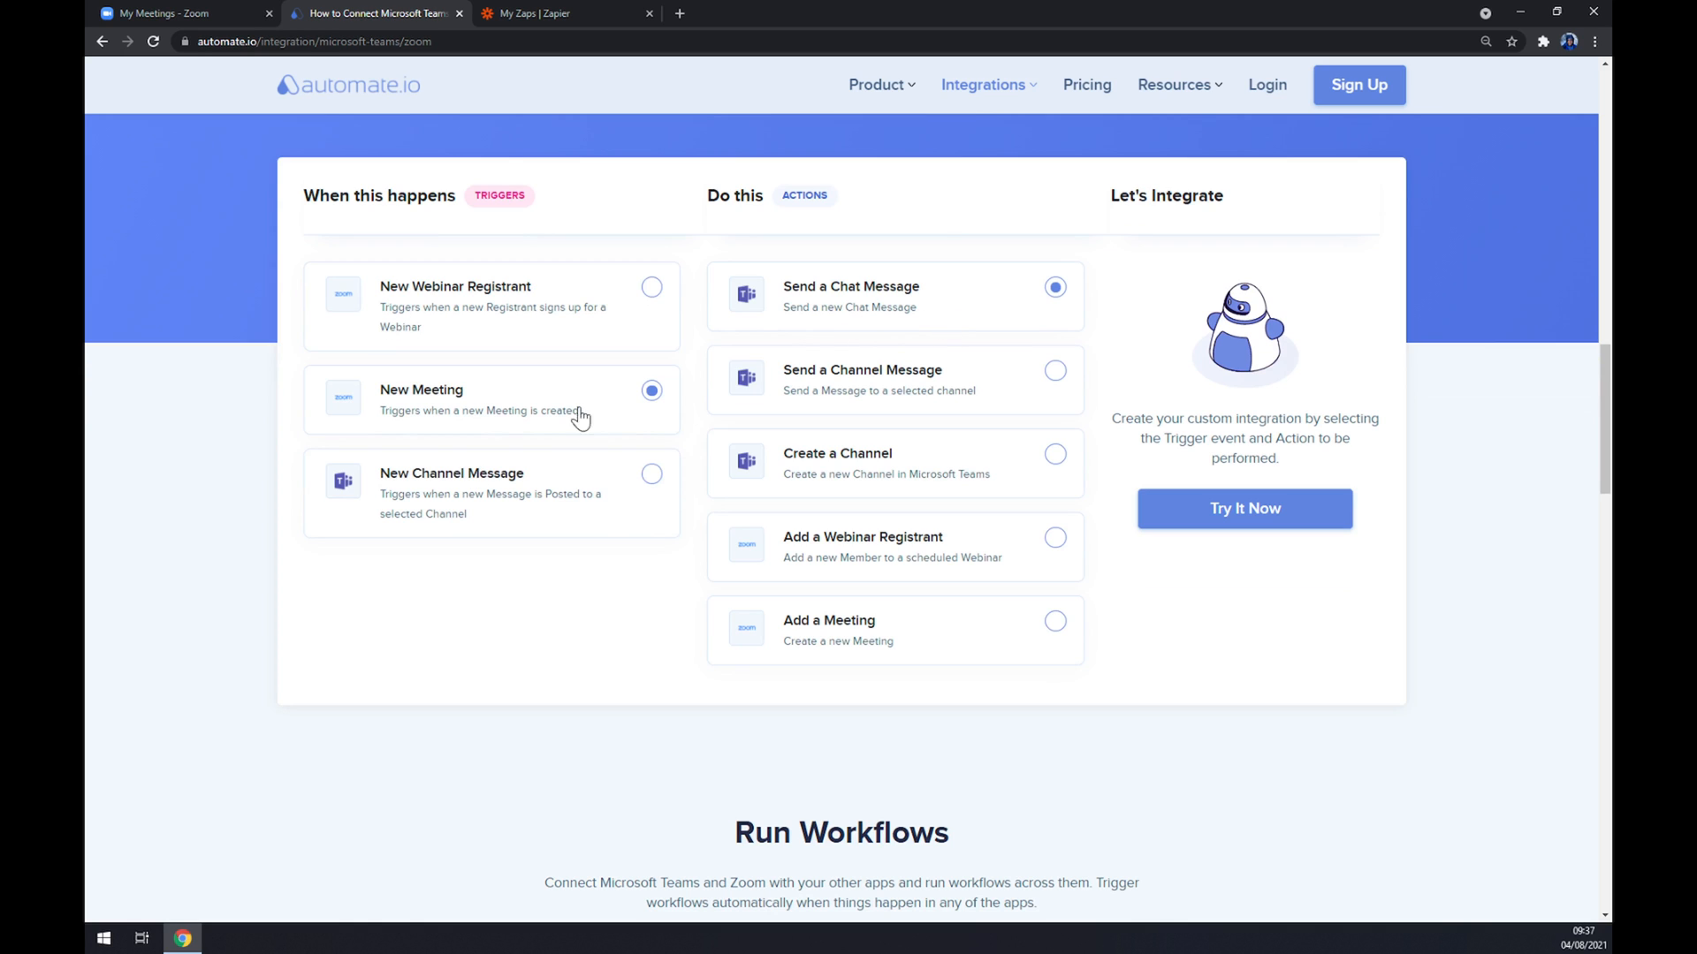
click(1243, 509)
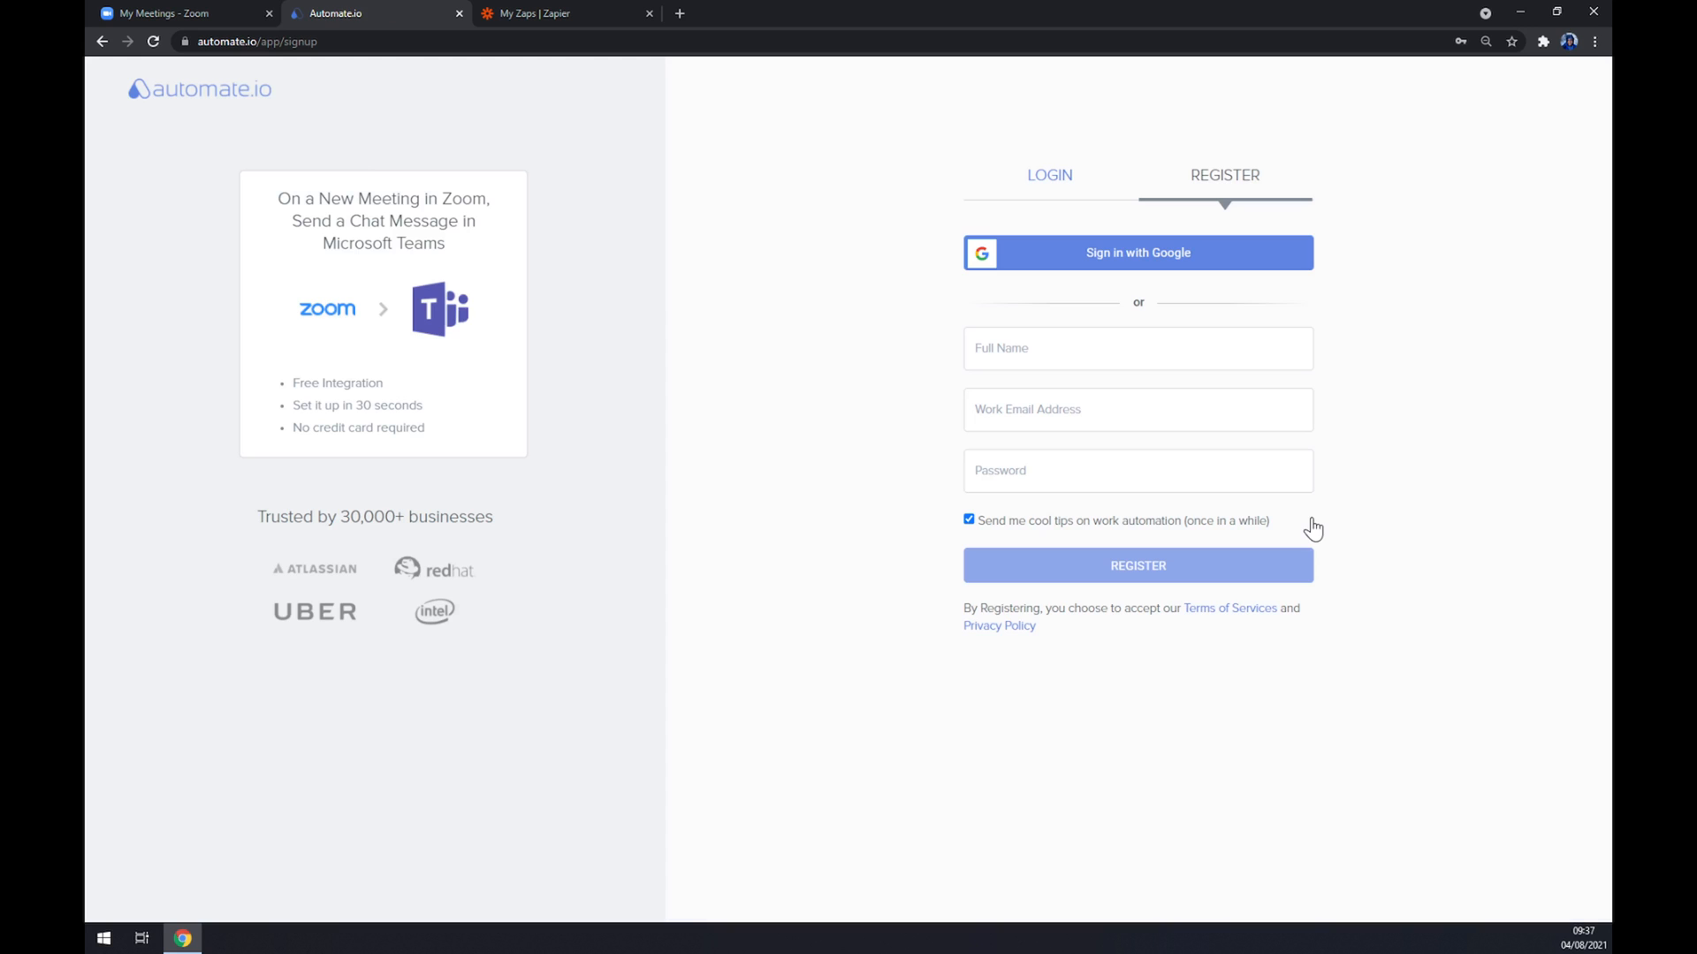
mouse_move(611, 271)
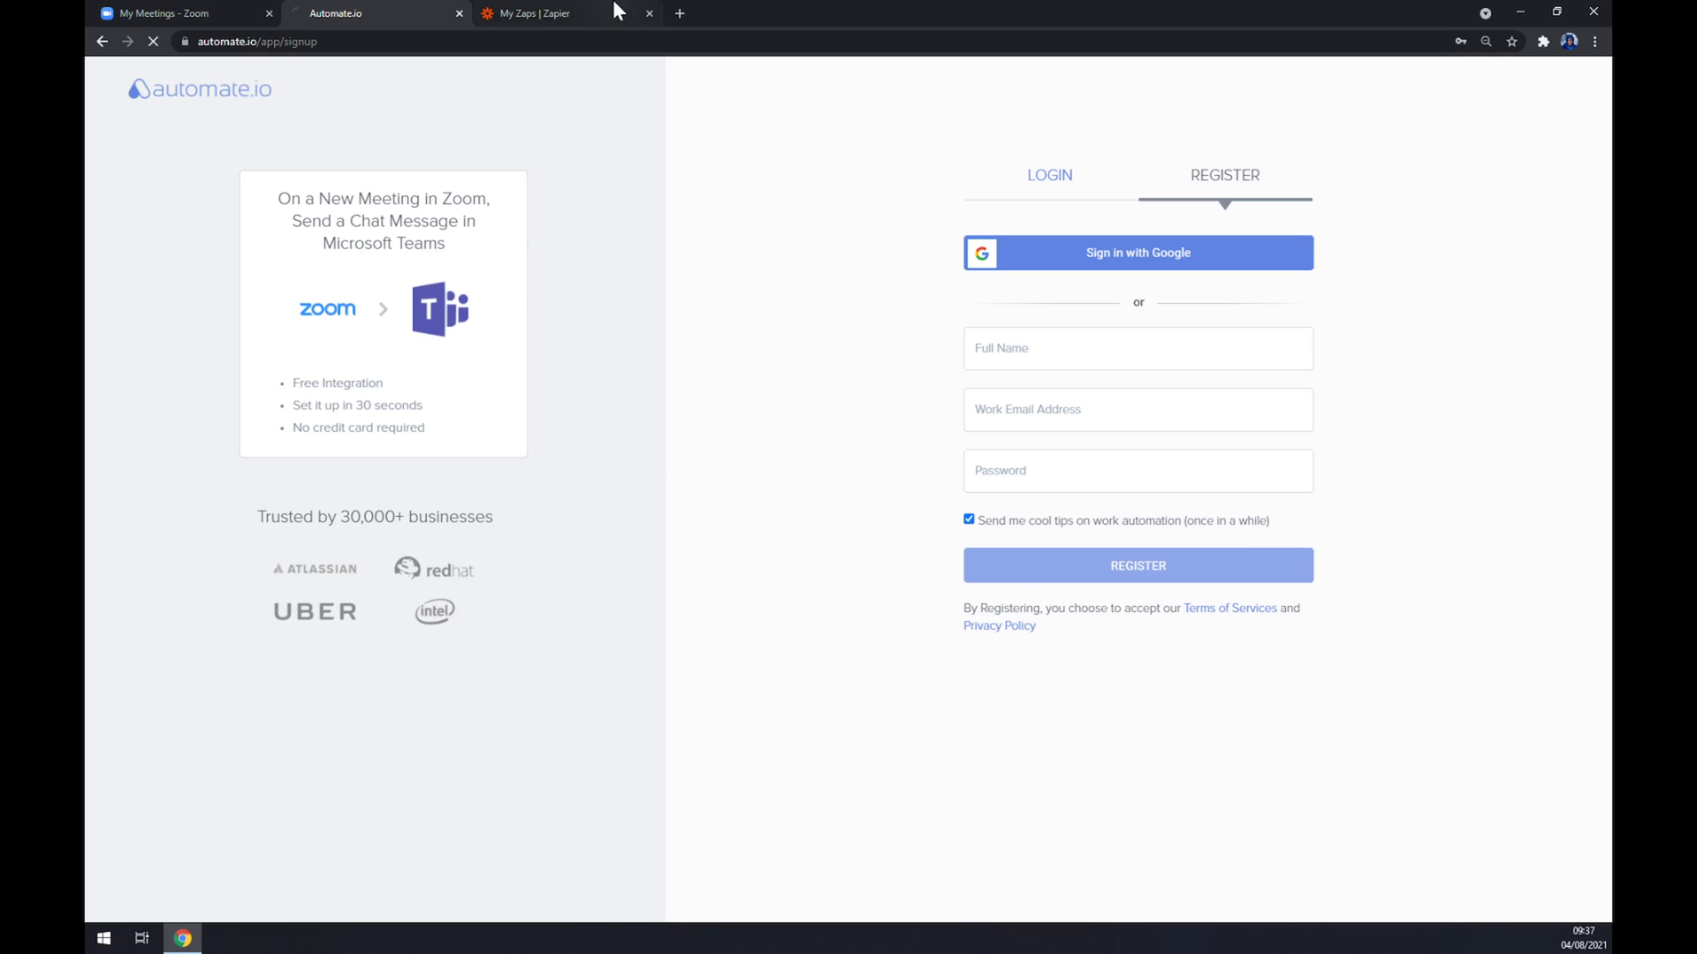
- Switch to the My Zaps tab in Zapier and create a new Zap
click(531, 13)
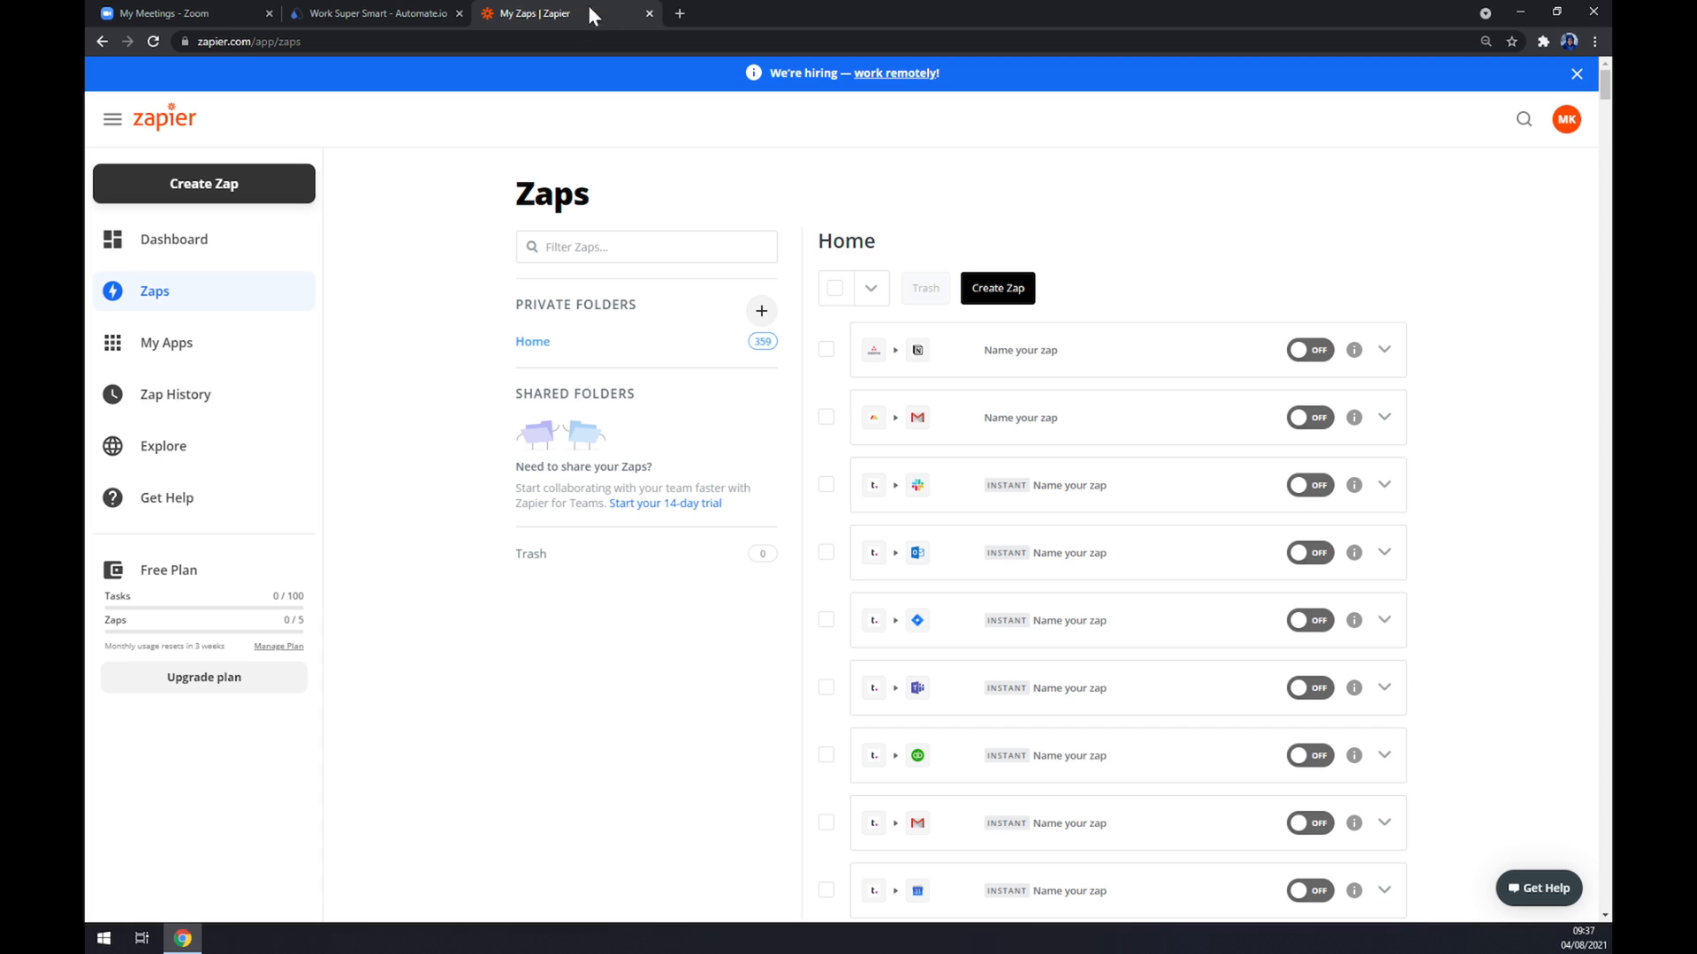
mouse_move(621, 11)
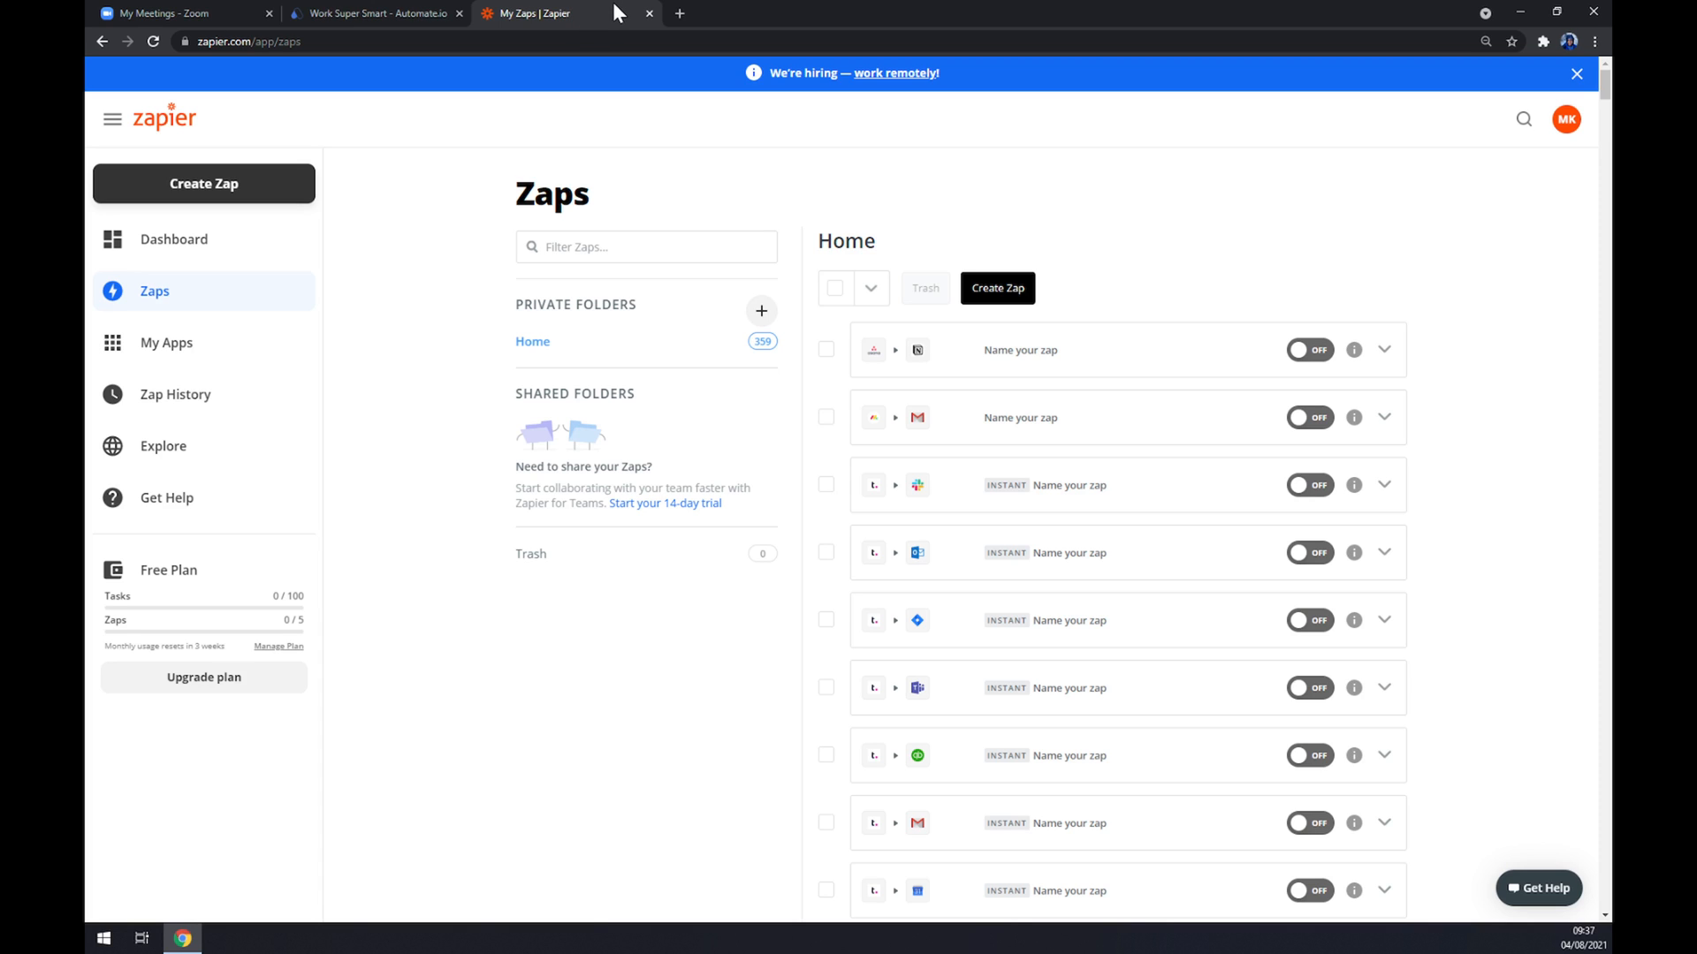
mouse_move(235, 193)
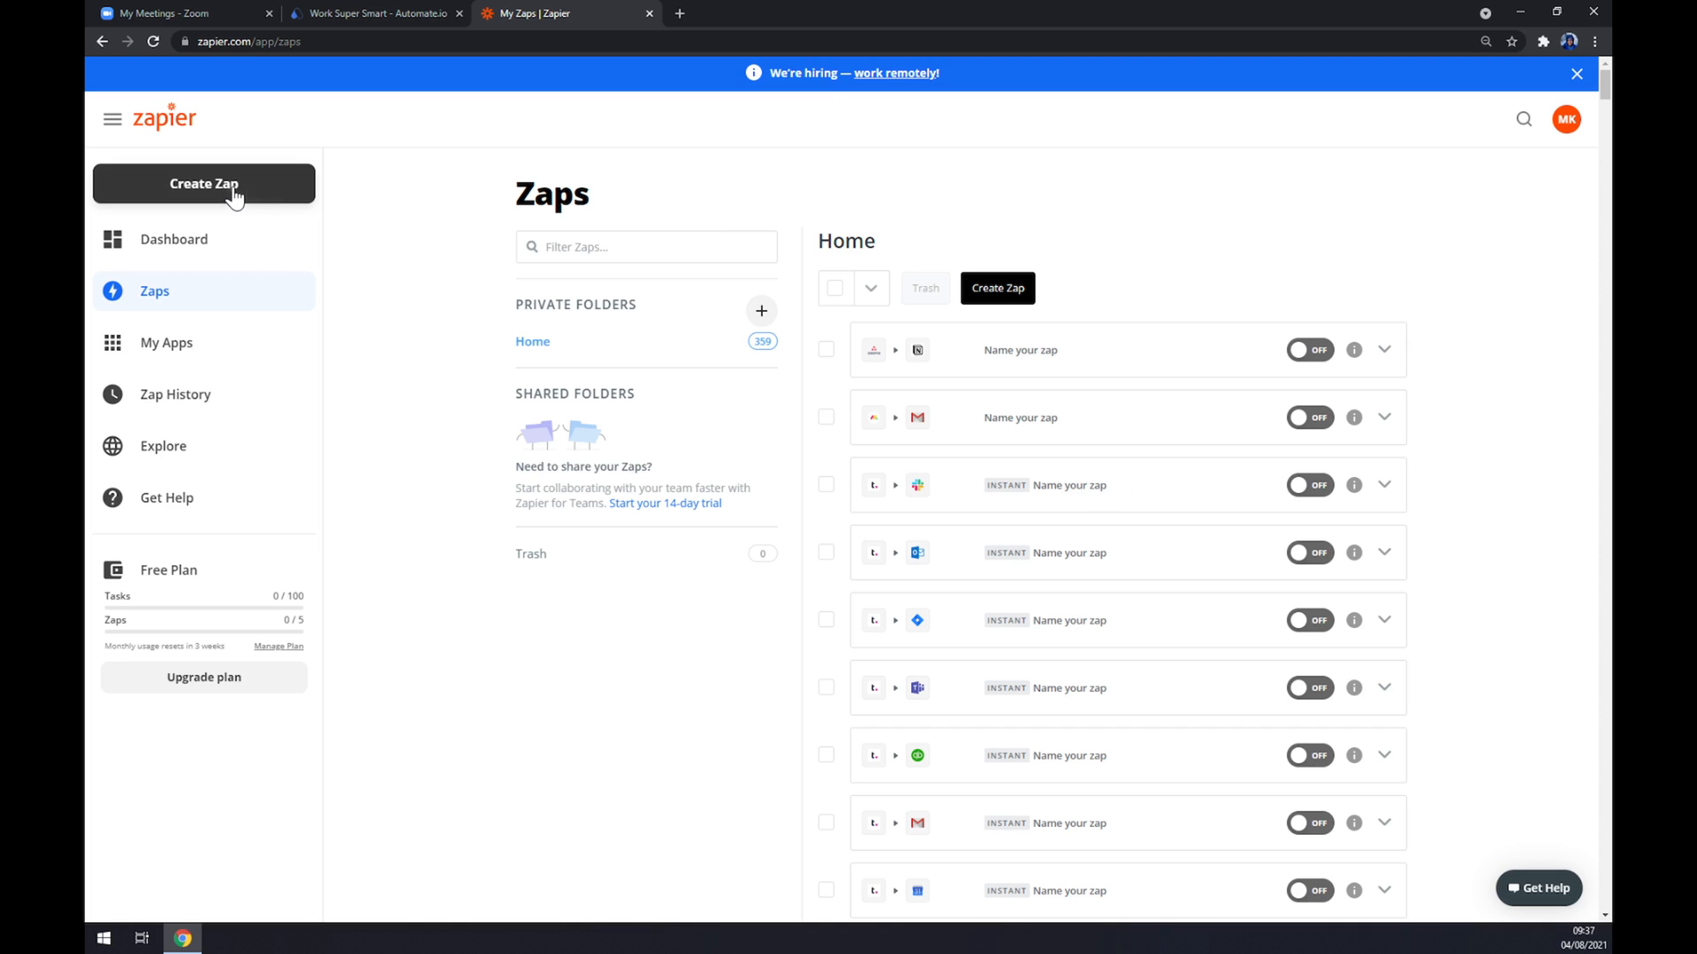
click(203, 183)
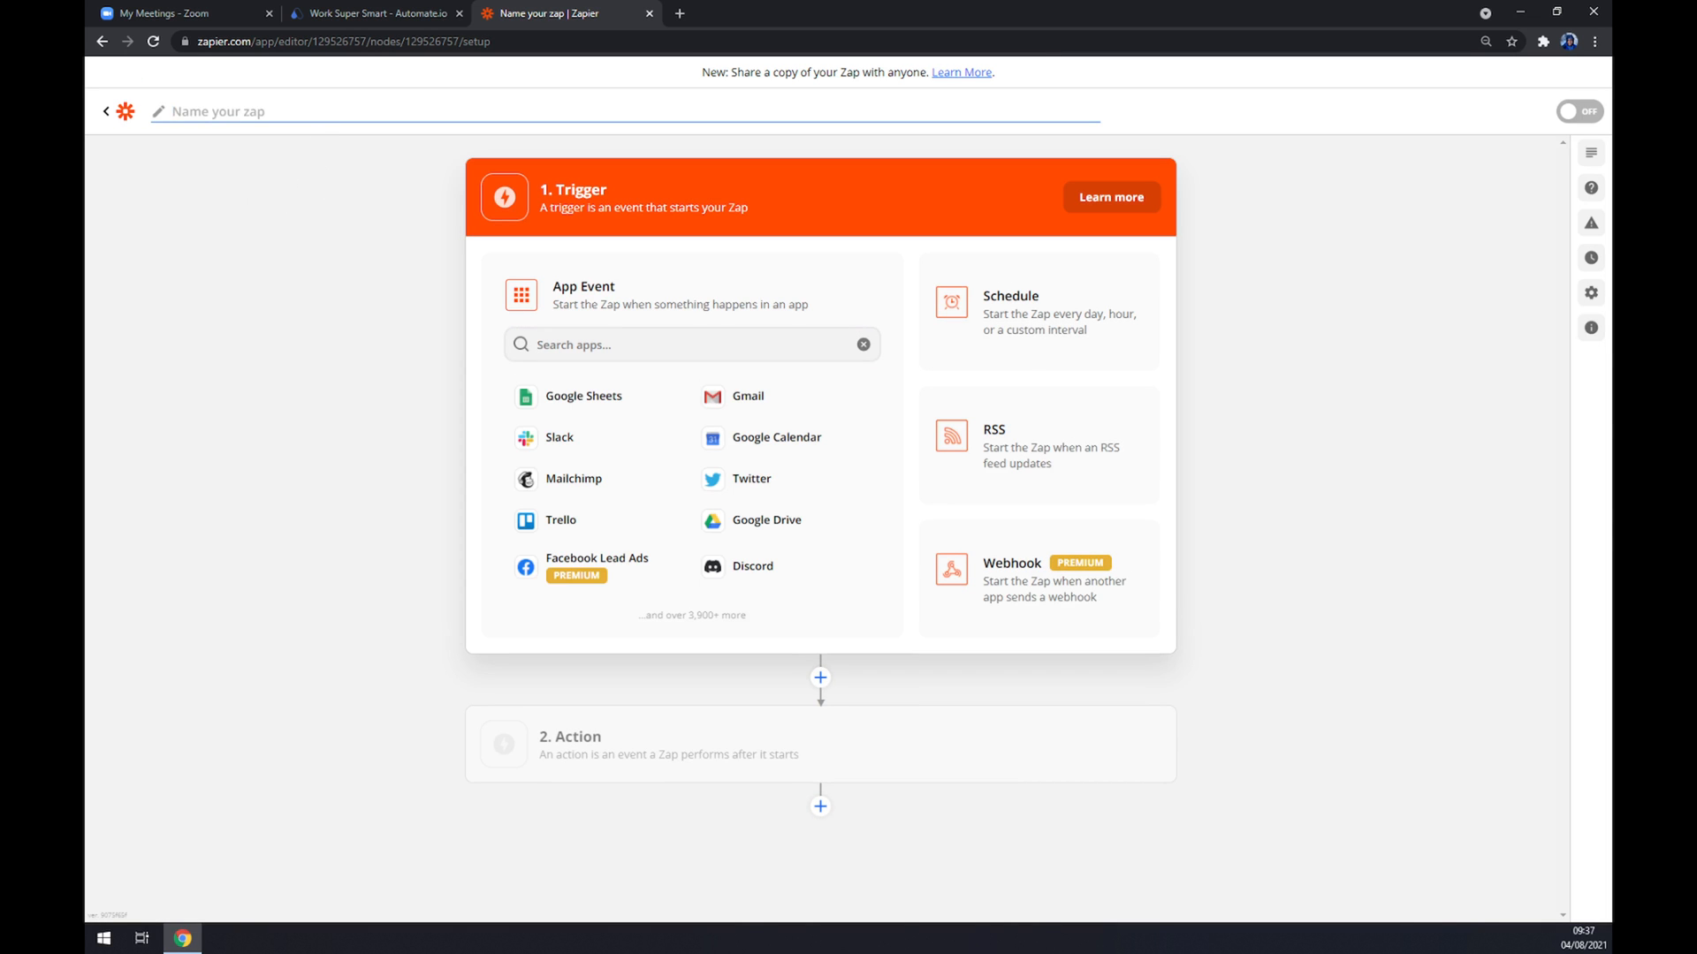
- Make Zoom the trigger app with New Meeting as the trigger event
click(691, 344)
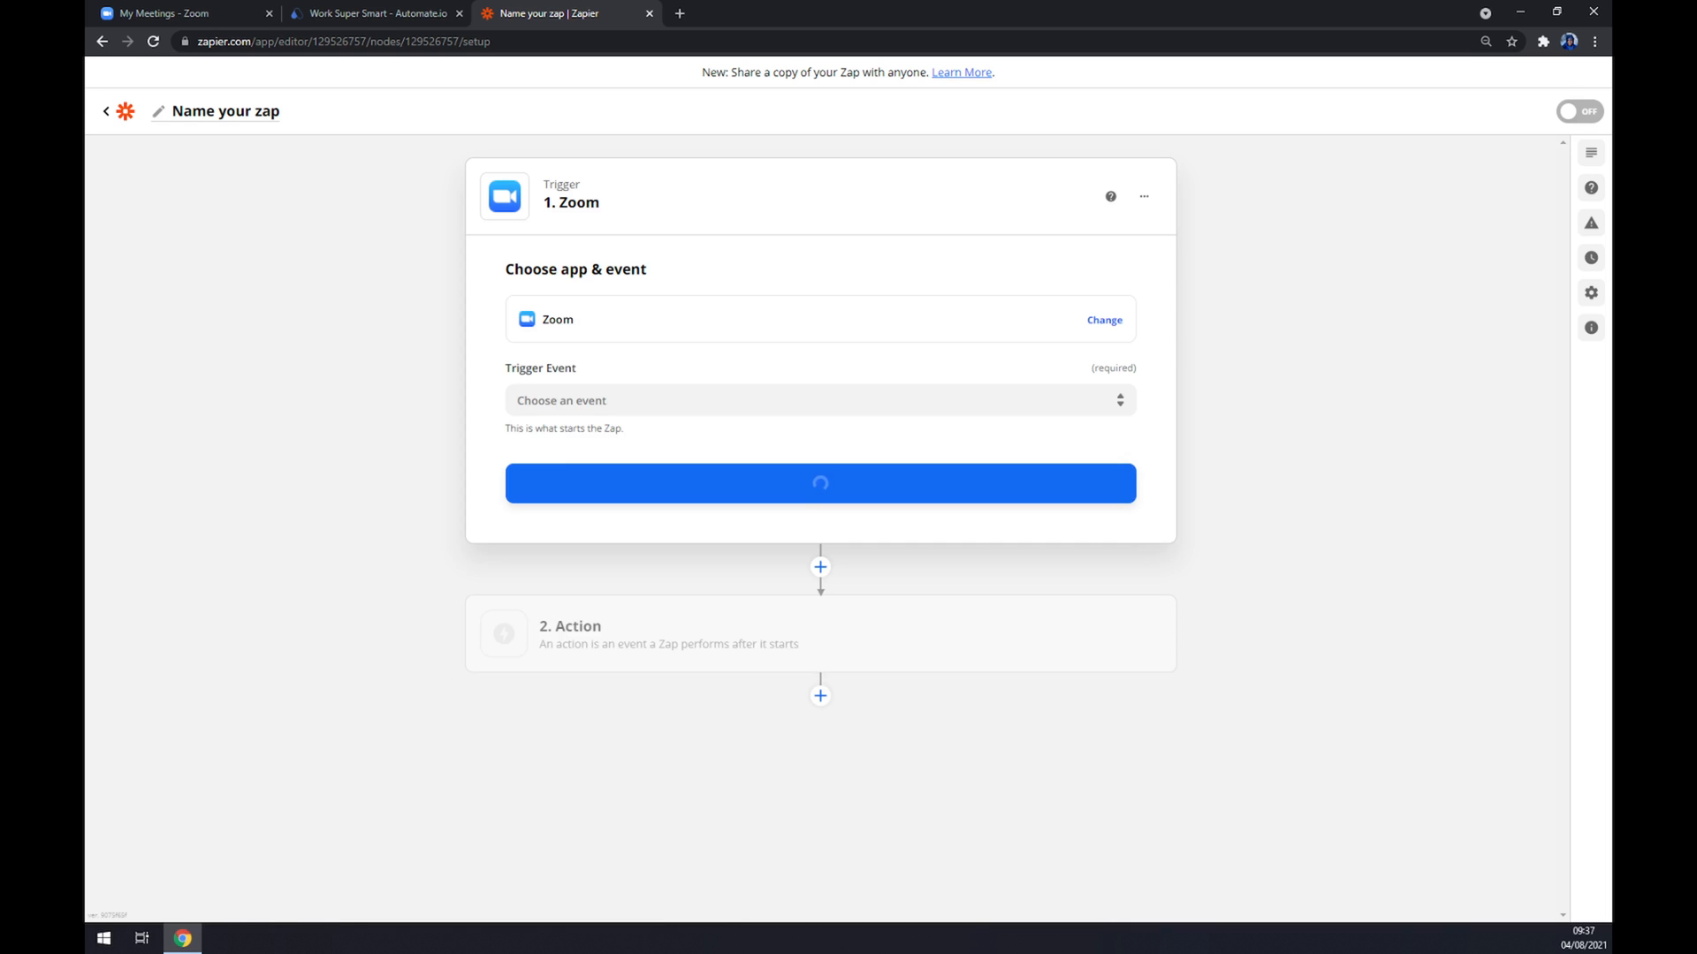
click(819, 400)
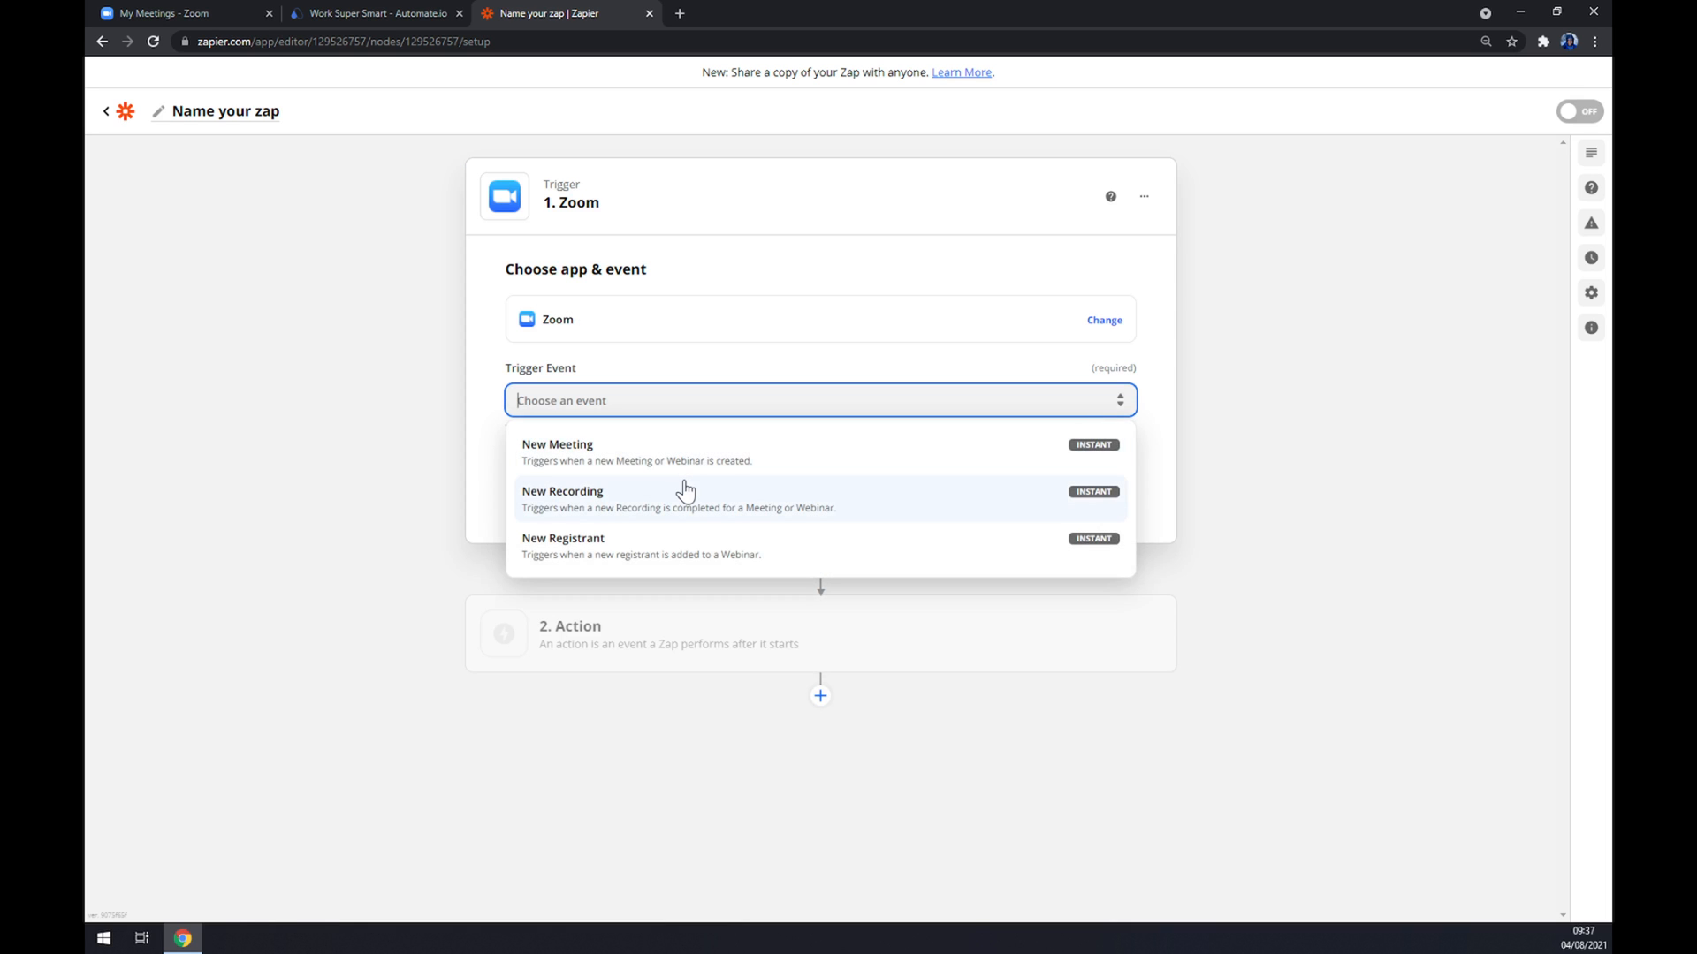
mouse_move(614, 459)
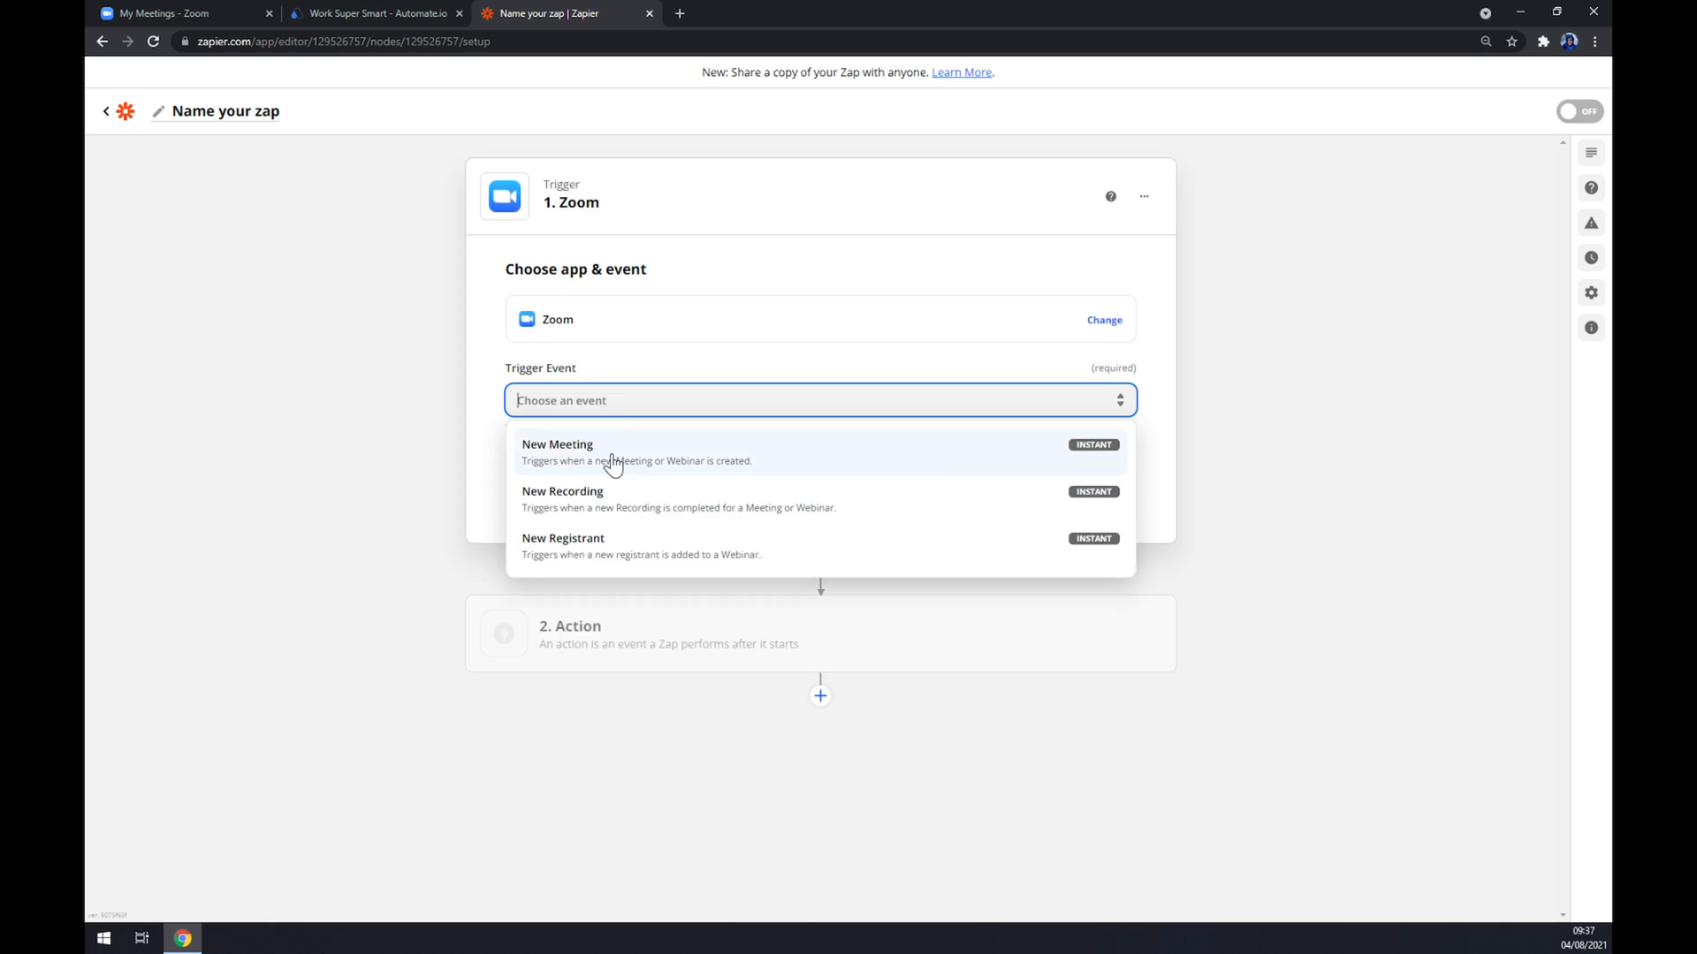
click(556, 445)
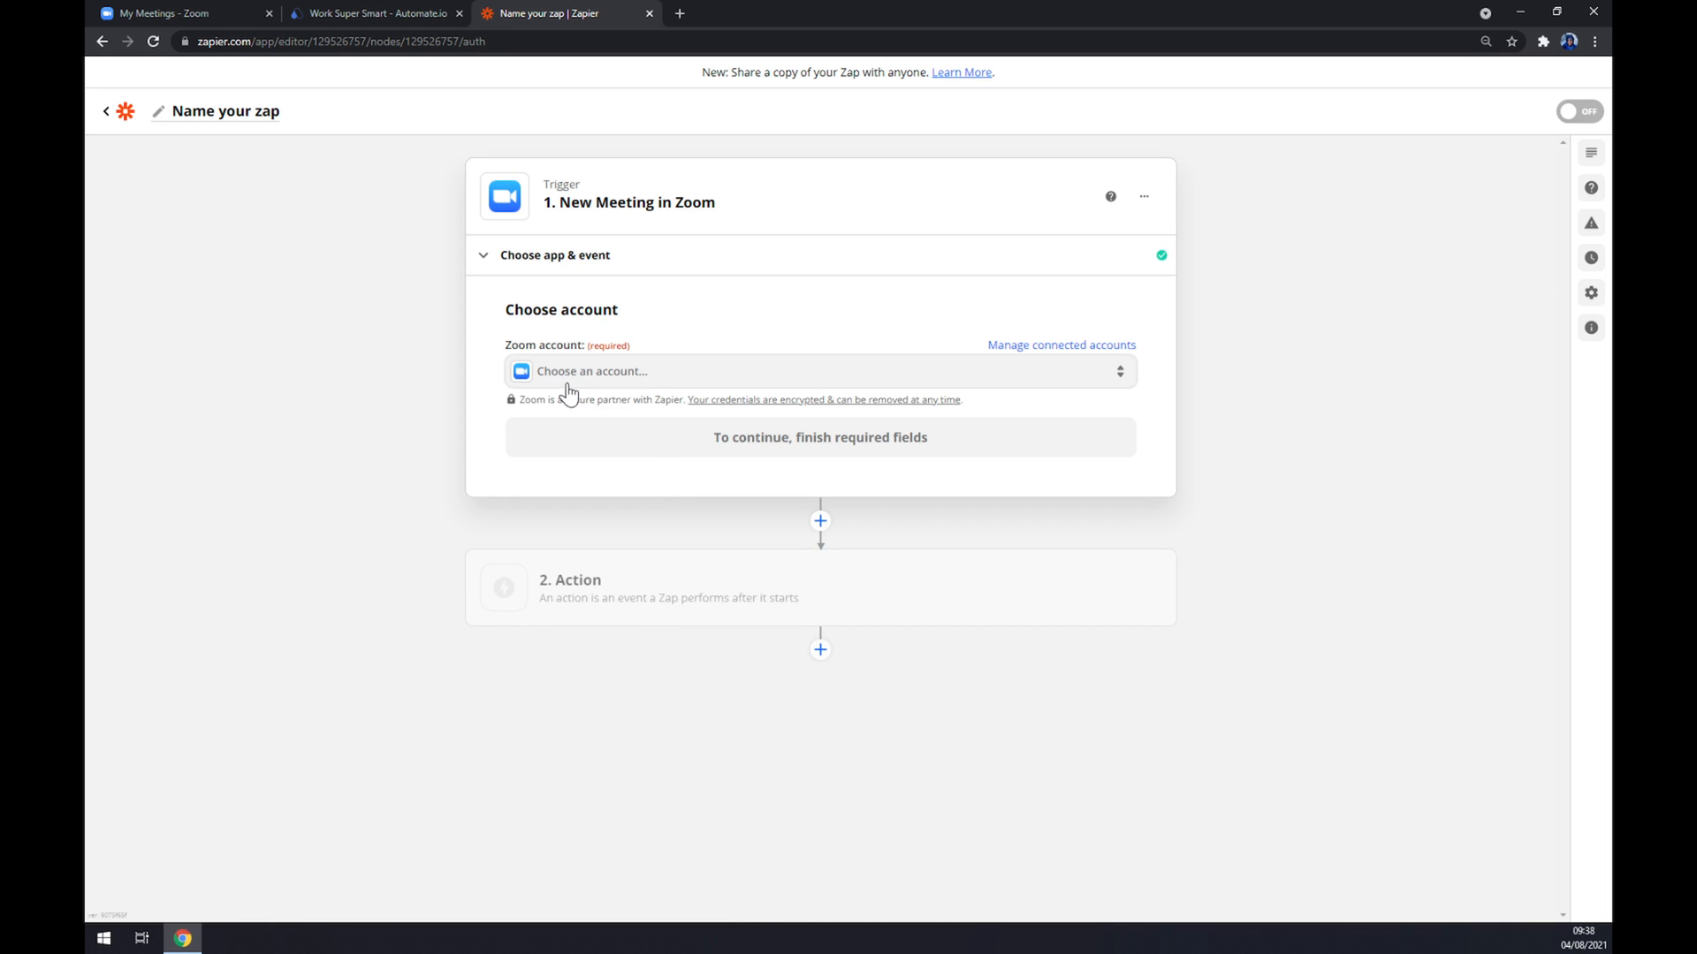
- Choose the Zoom account and meeting type Meeting, confirm the trigger, and reach the action step
click(819, 372)
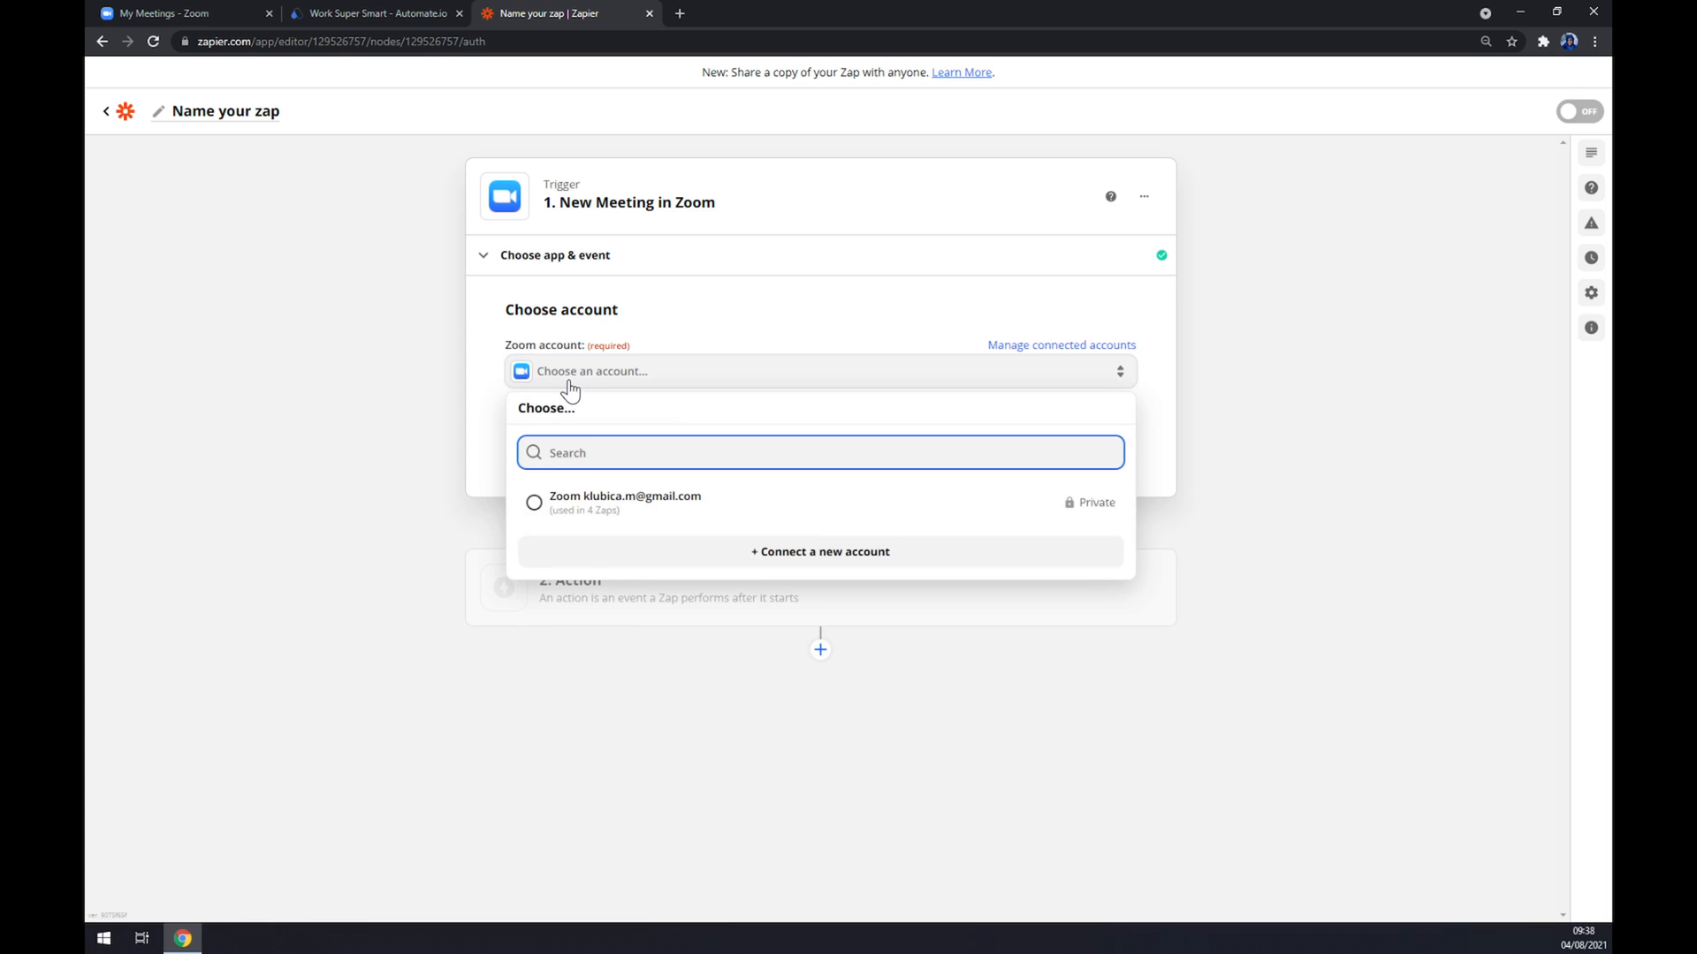
mouse_move(639, 495)
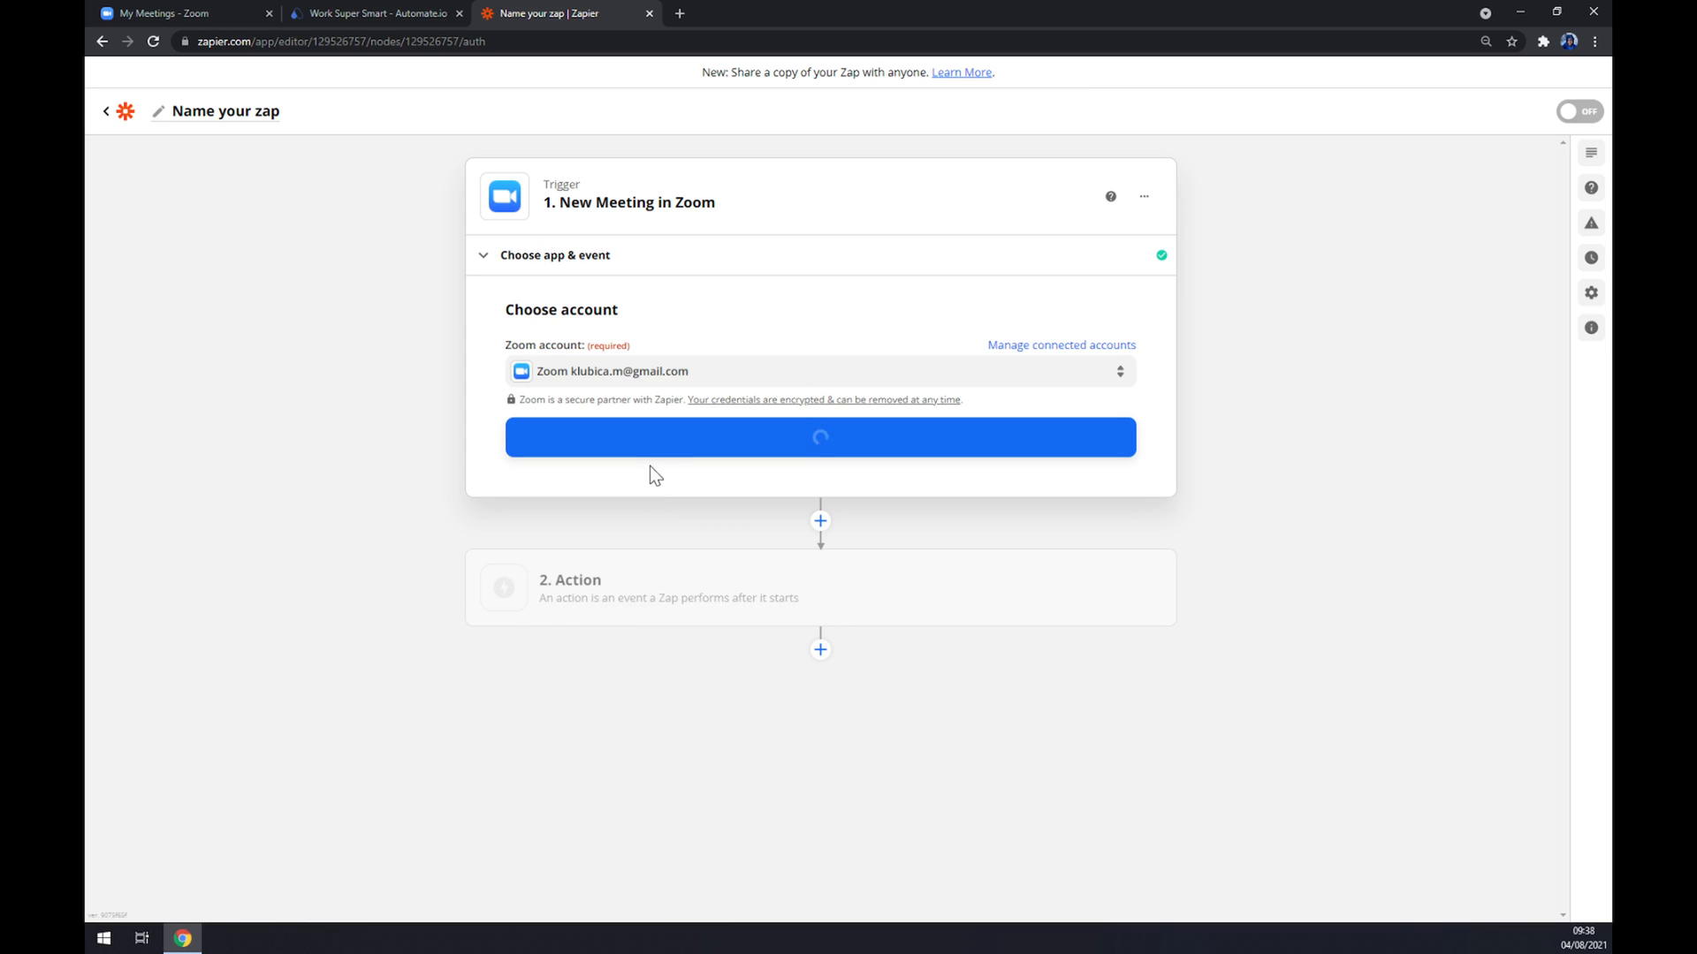
click(819, 438)
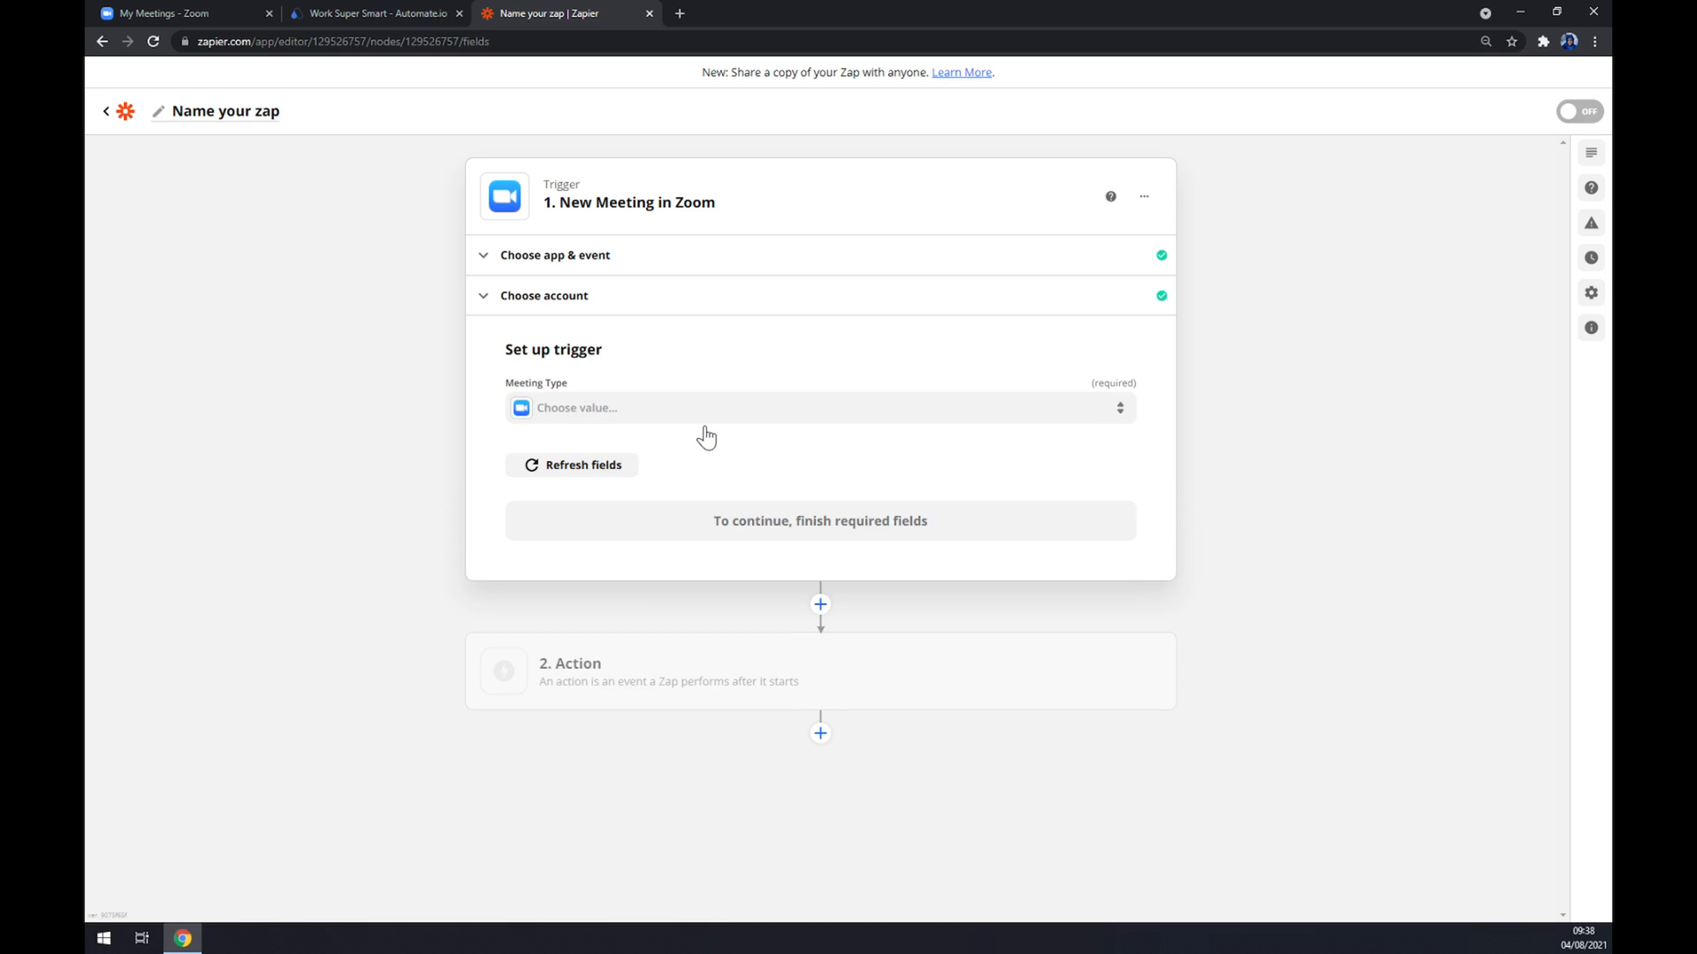
click(816, 409)
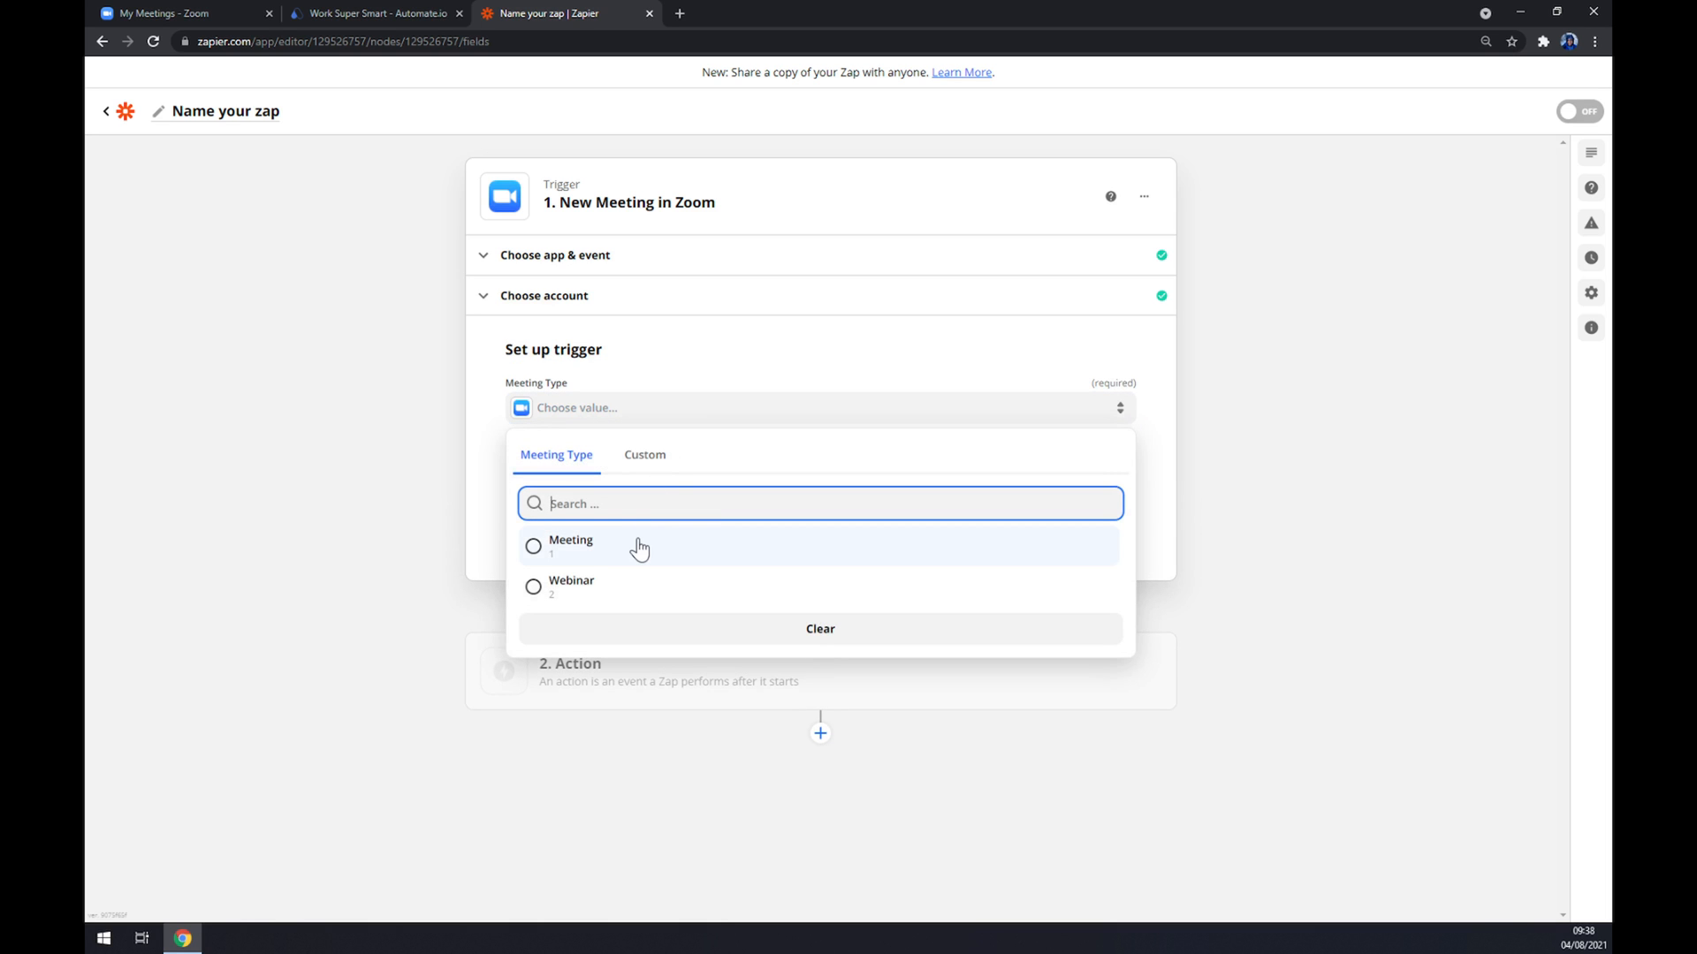
click(570, 541)
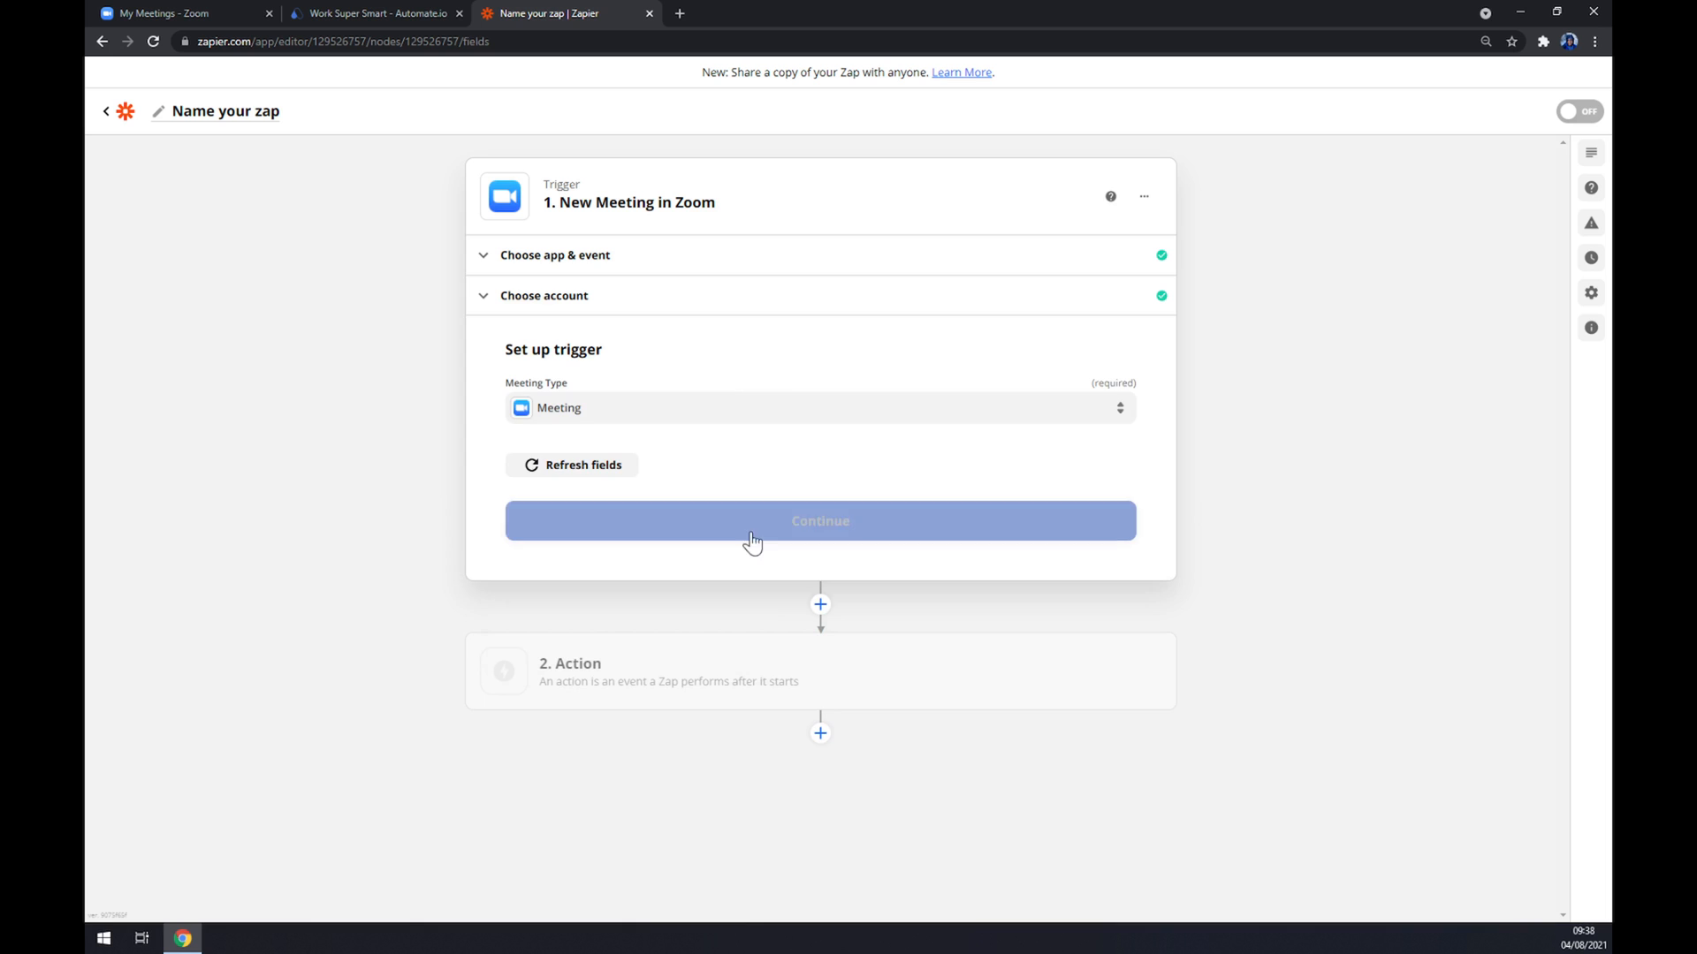
click(819, 521)
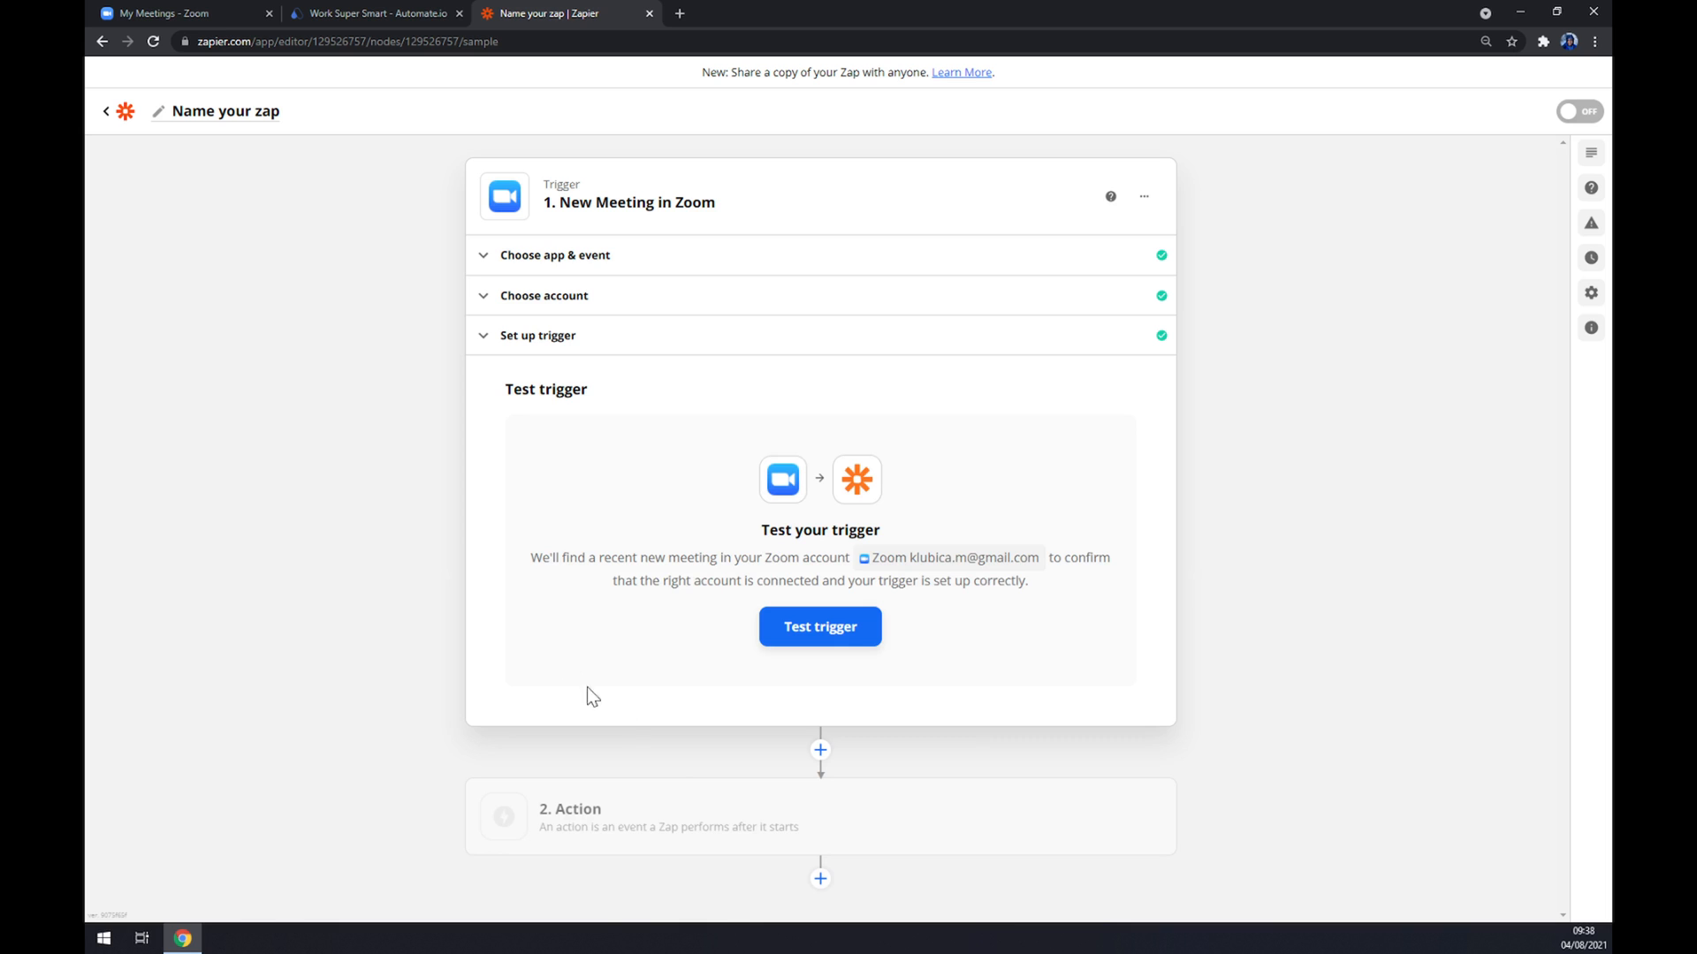
click(820, 816)
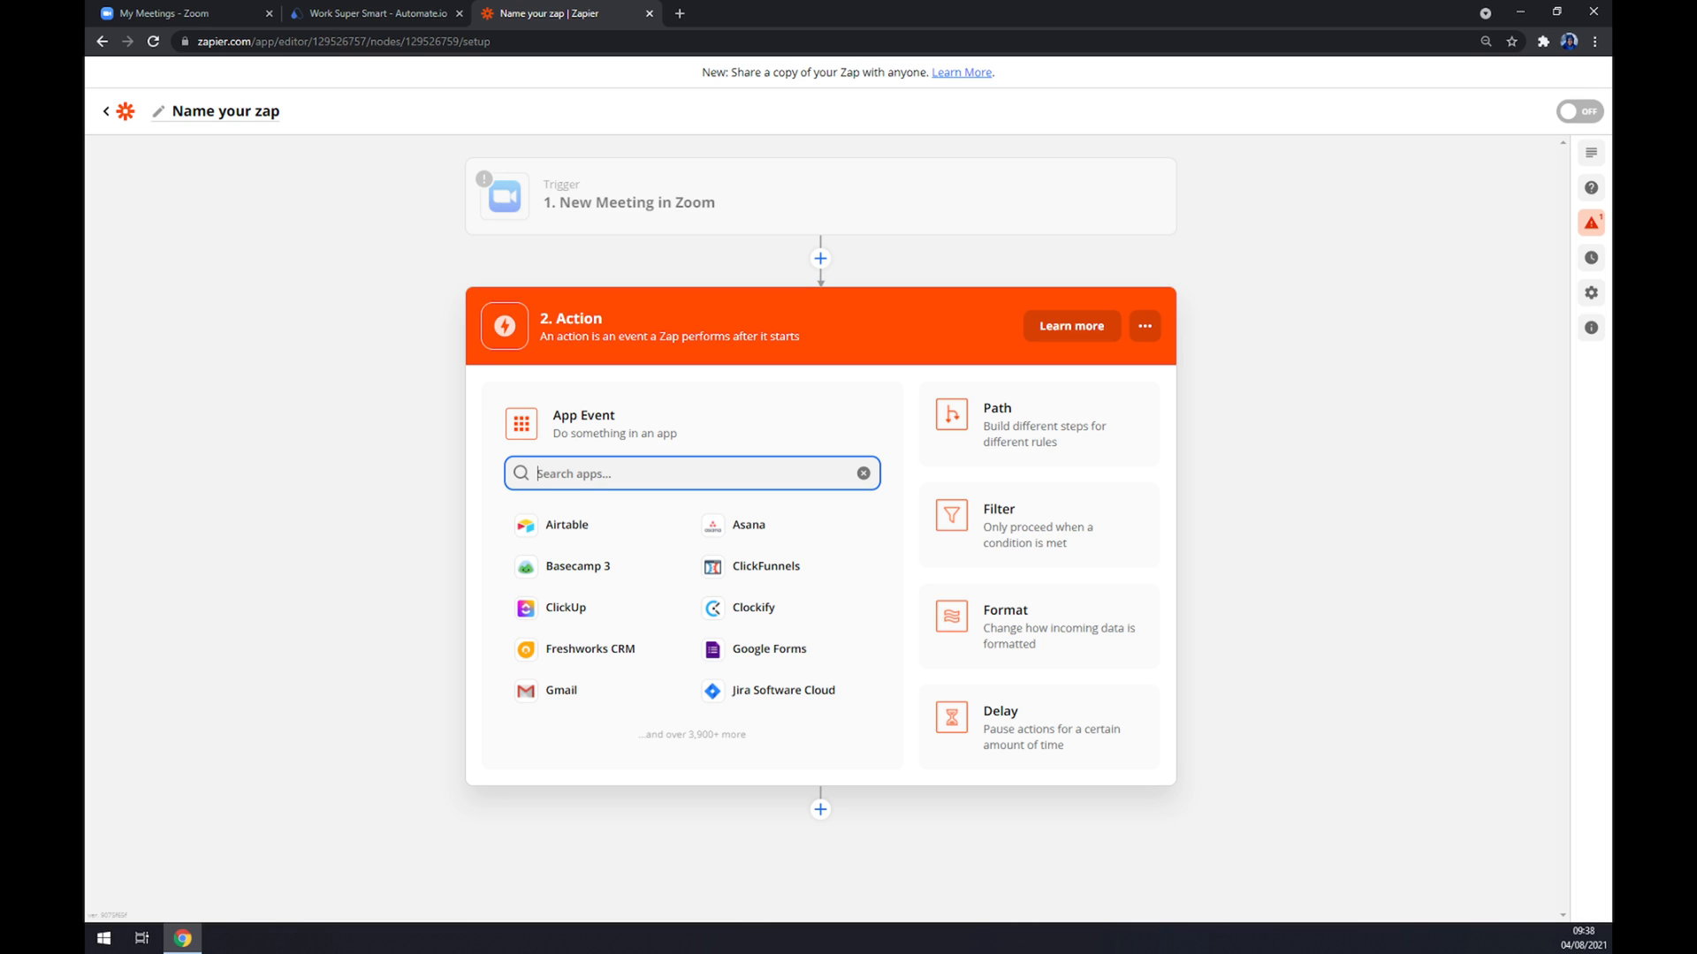
- Set the action to Microsoft Teams with the Create Channel event and confirm
text(teams)
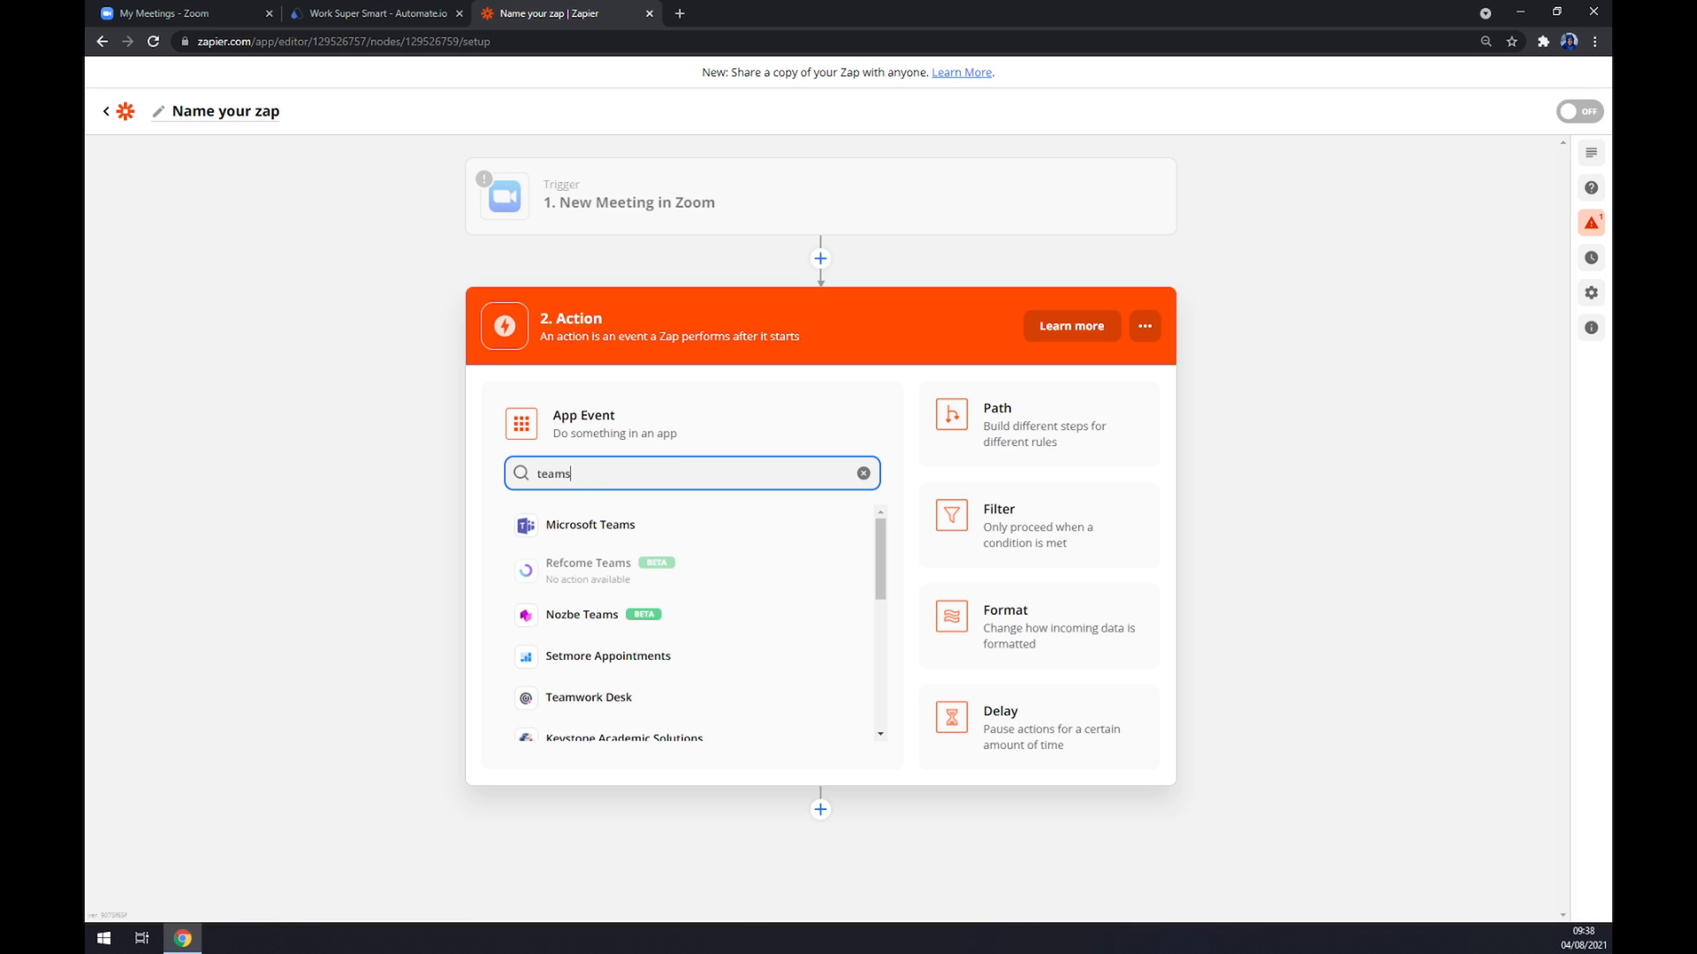
click(591, 525)
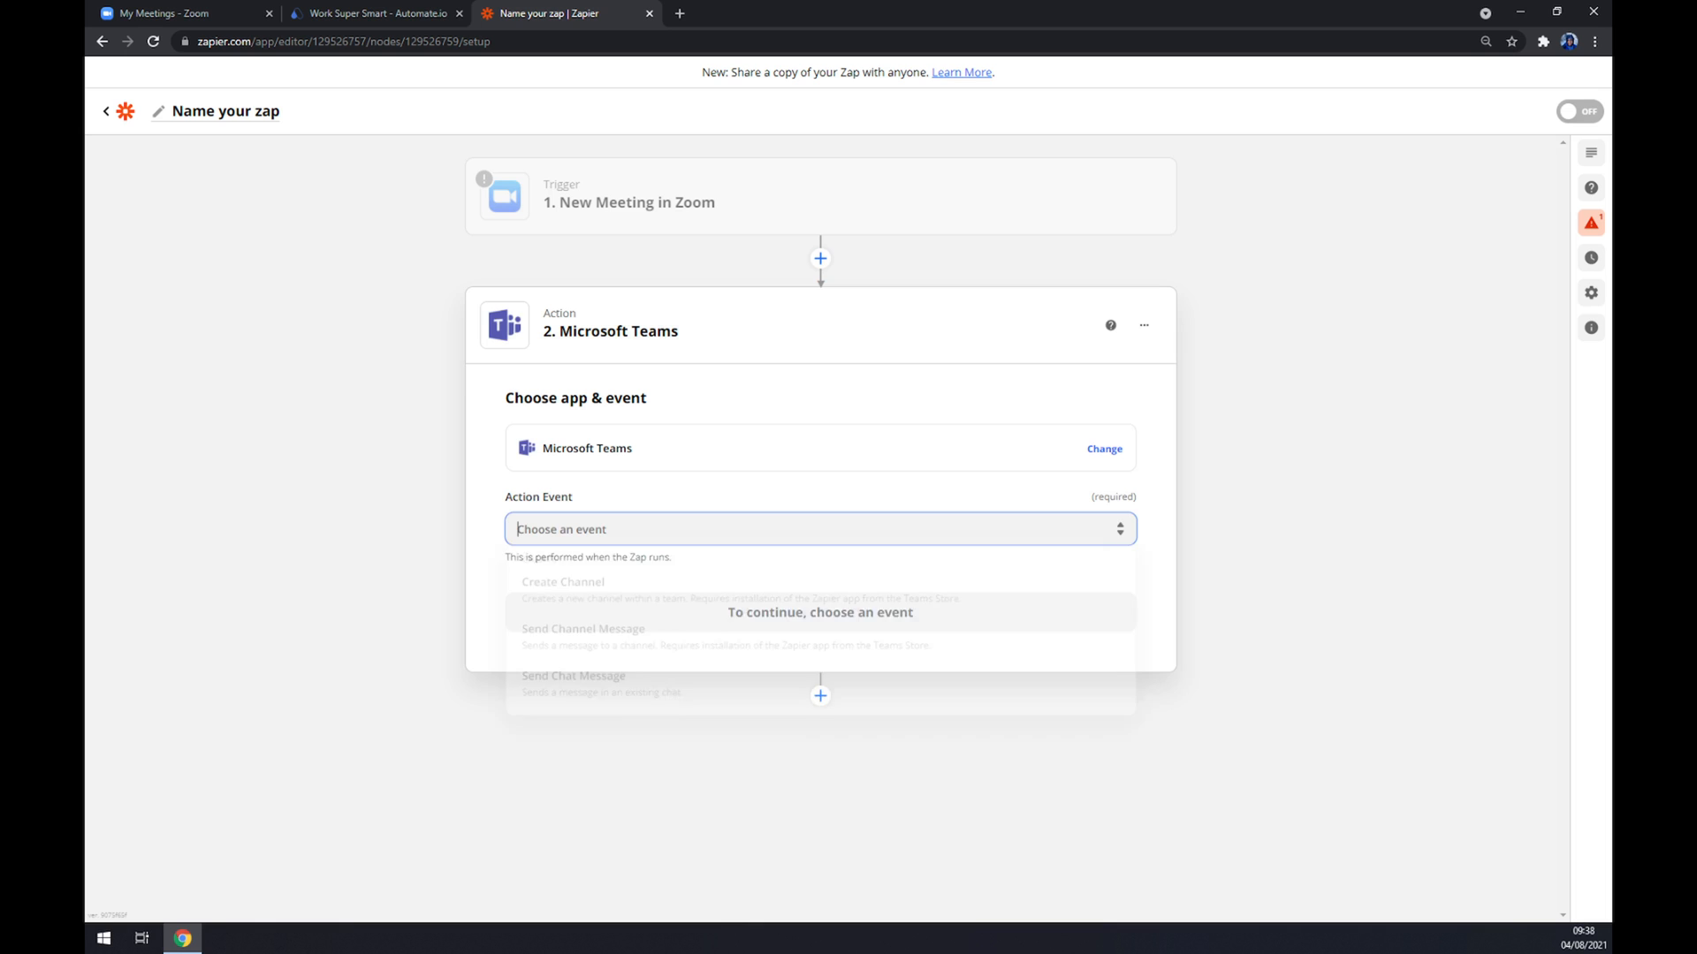
click(562, 582)
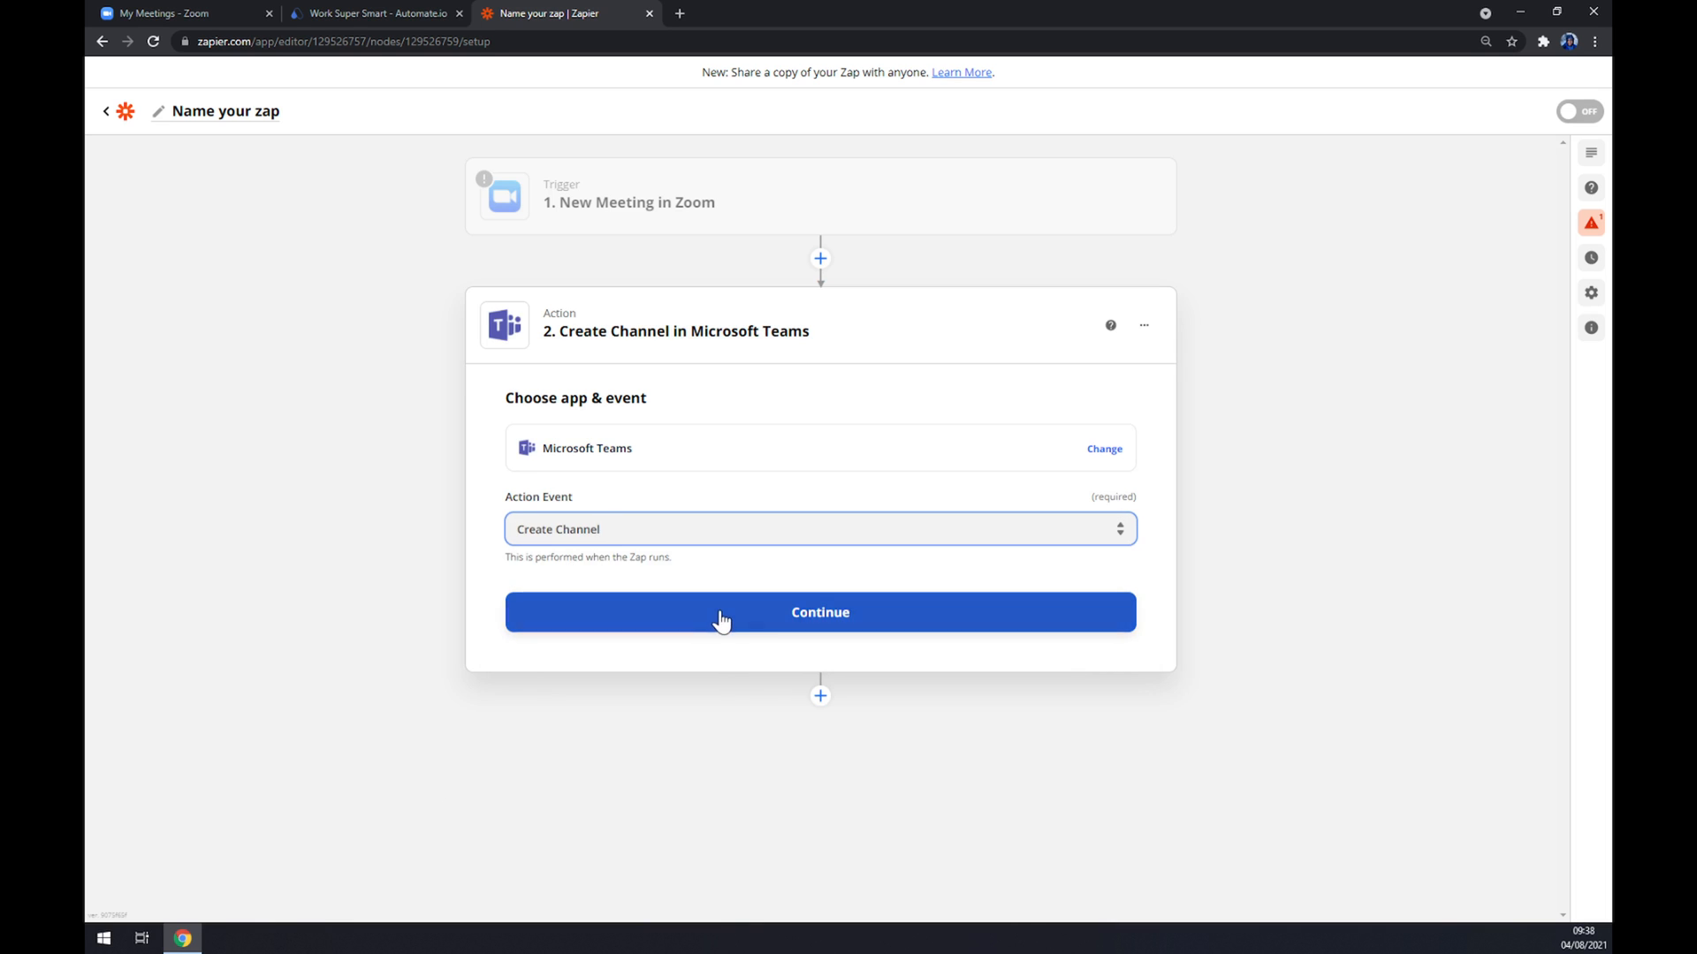
click(819, 612)
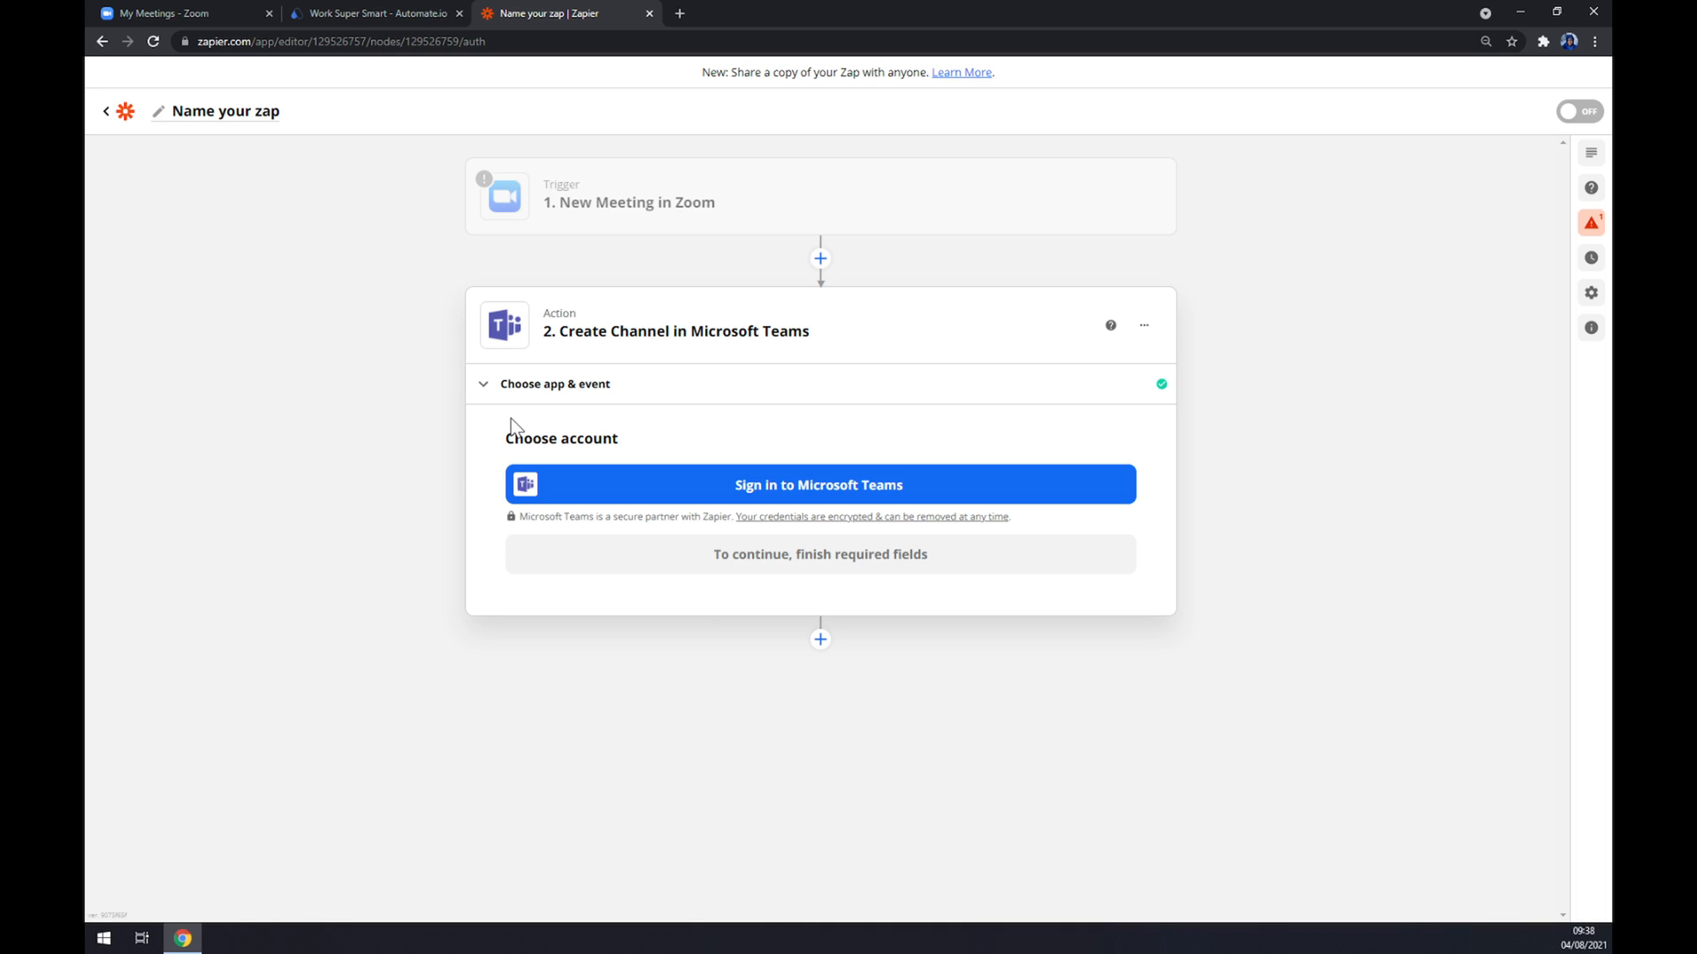
mouse_move(467, 376)
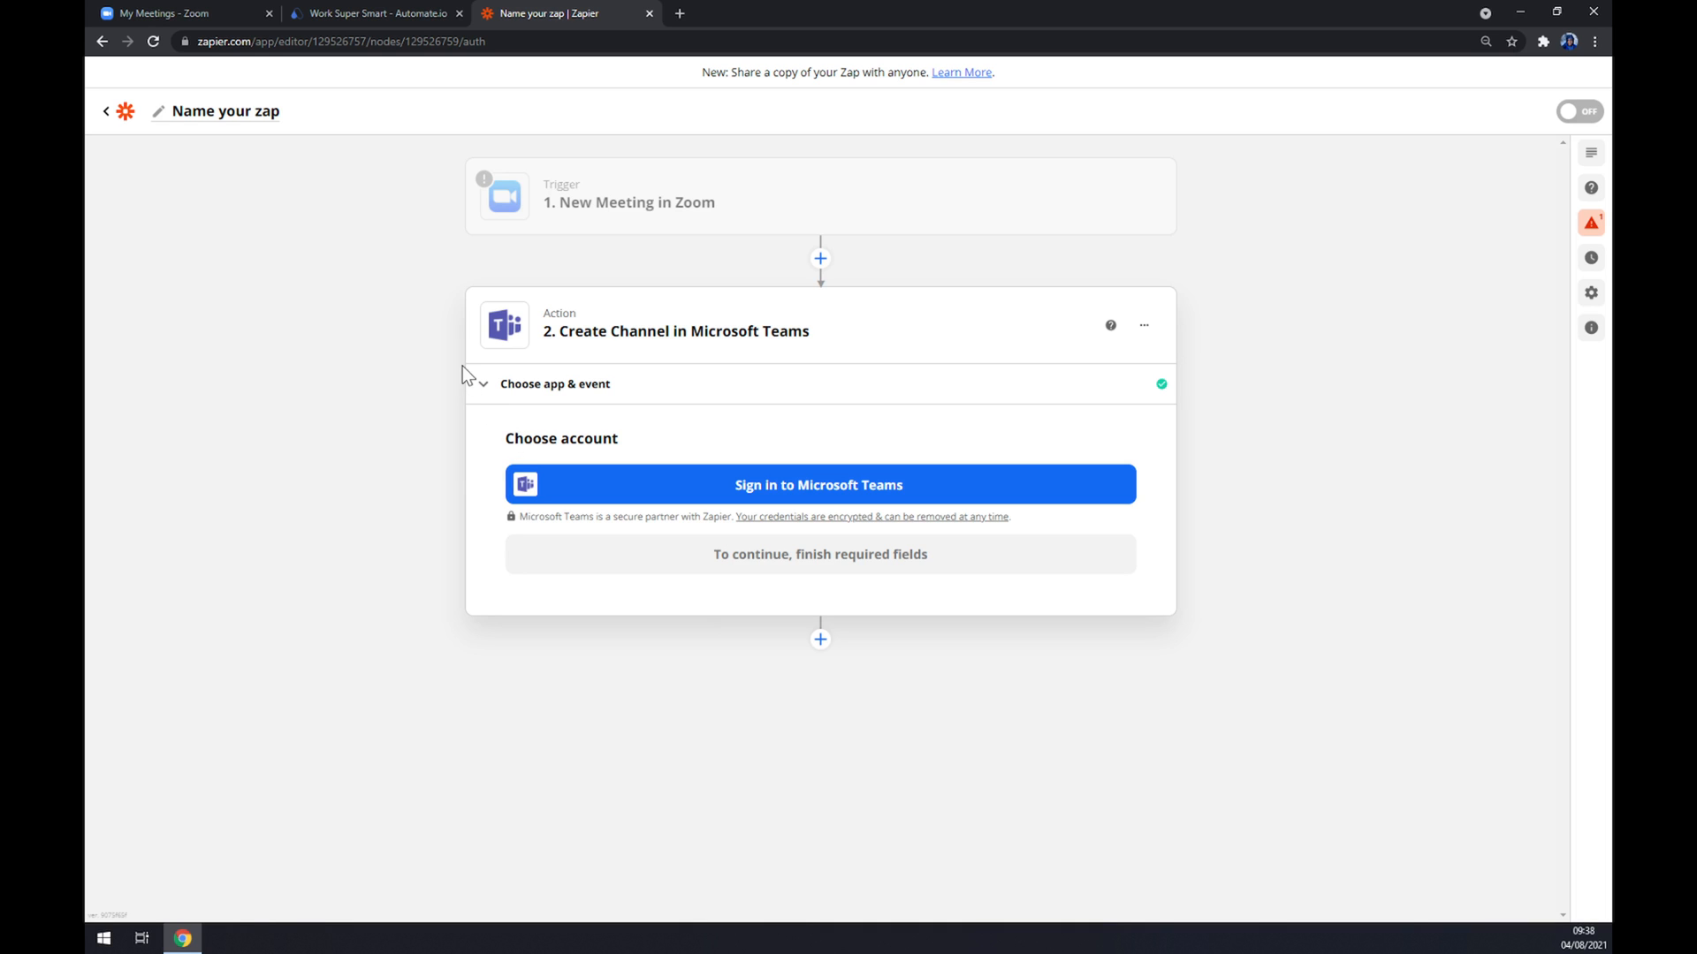